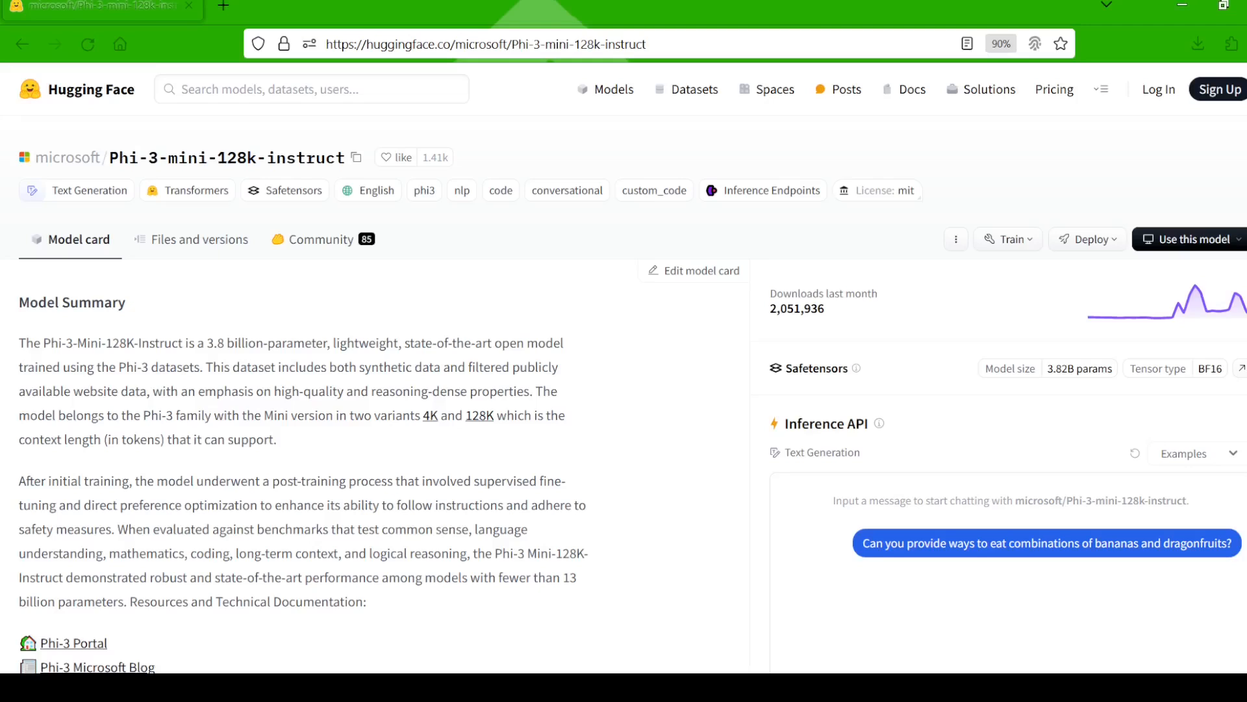
mouse_move(1146, 606)
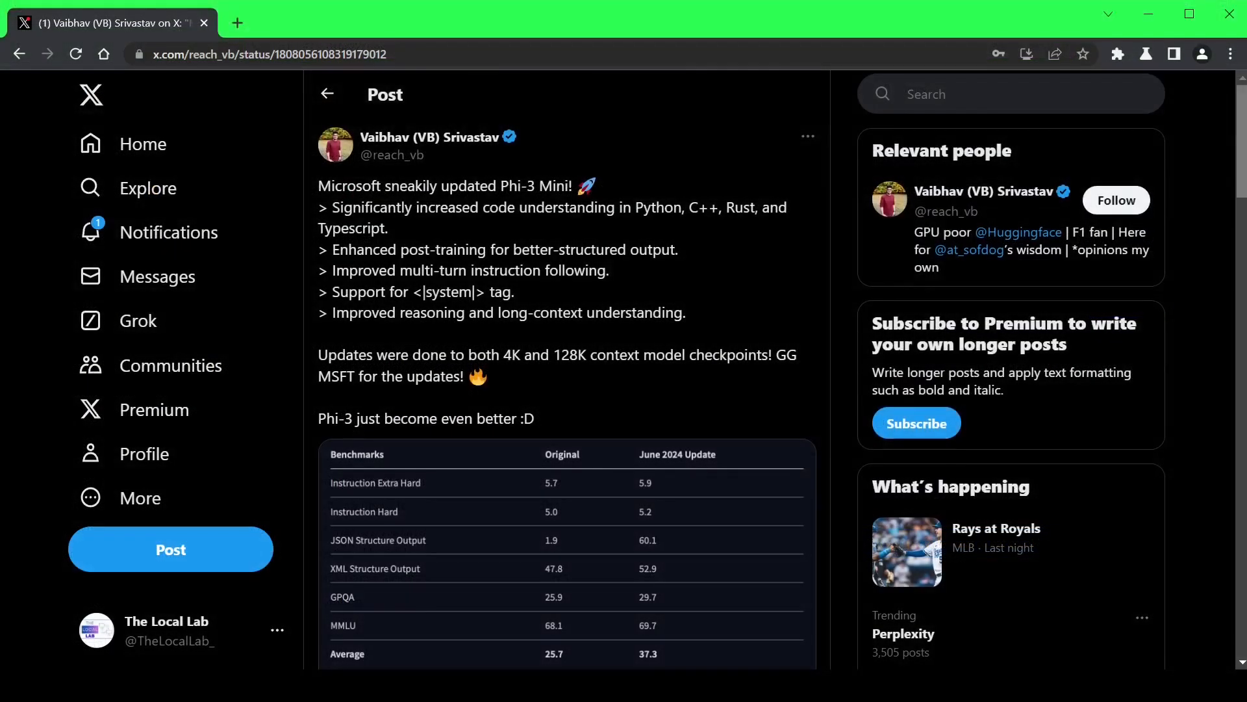
- Scroll through the X post's RULER and RepoQA tables and the Hugging Face benchmarks section
scroll("down", 3)
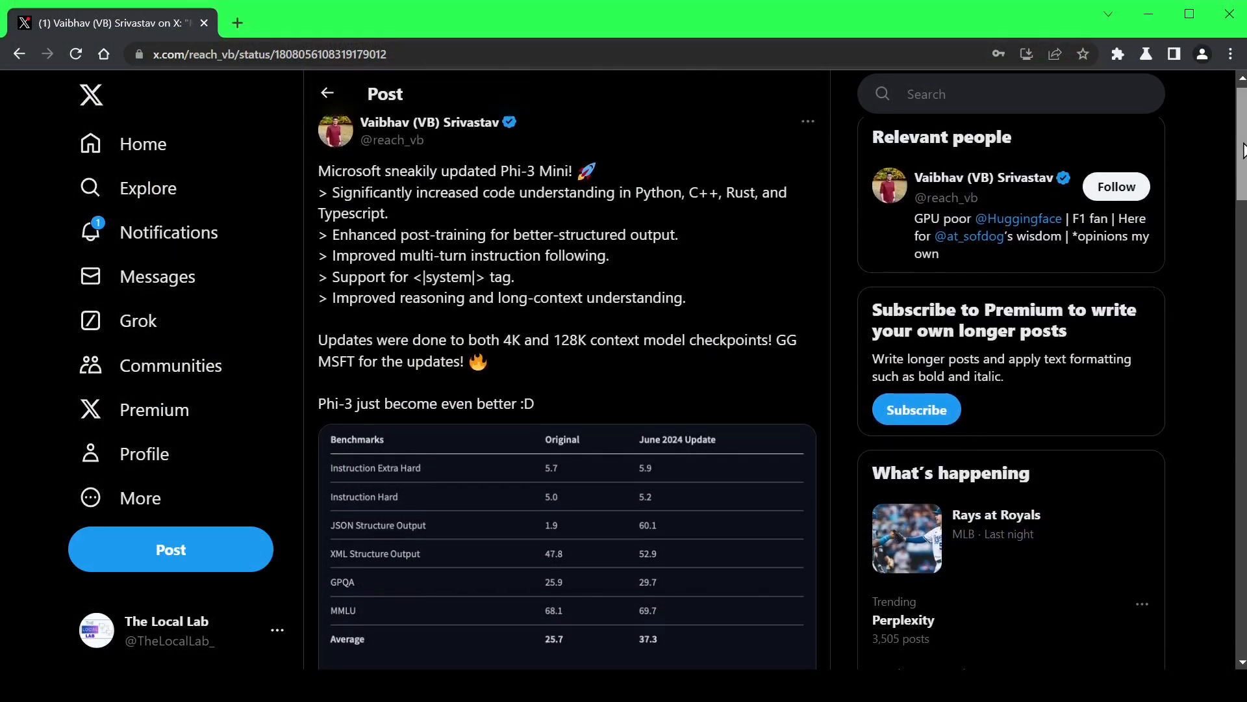
scroll("down", 3)
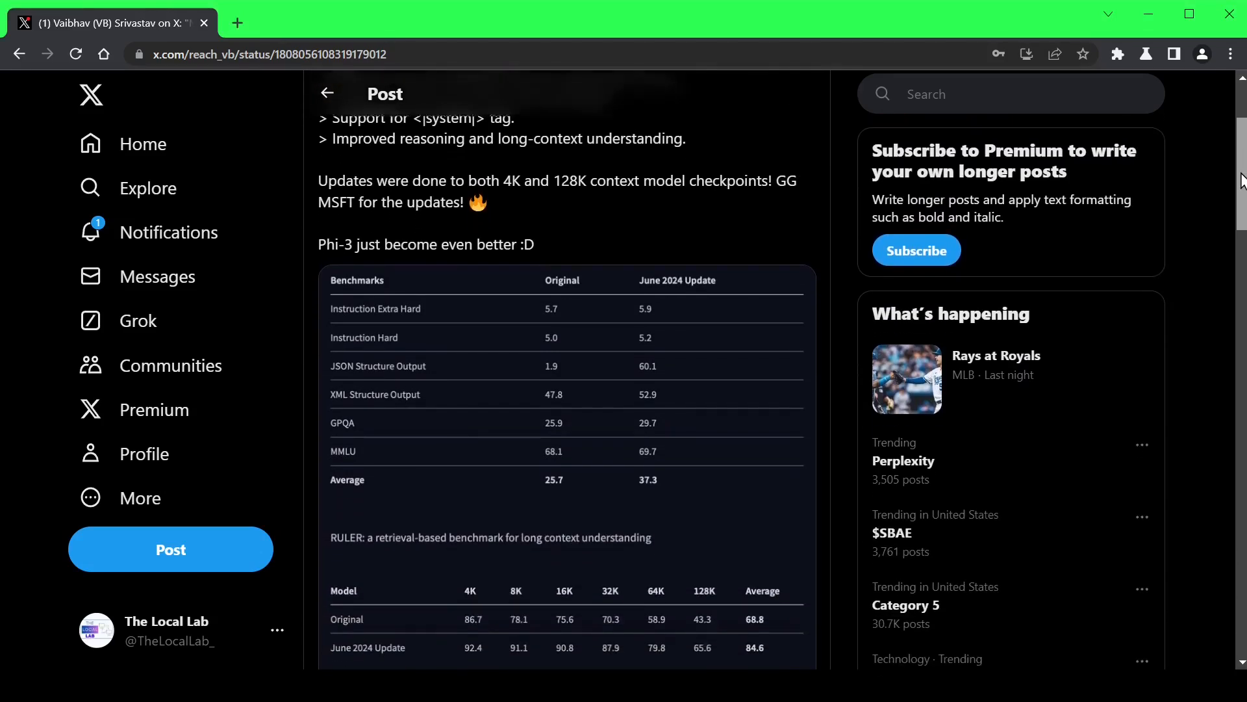
scroll("down", 3)
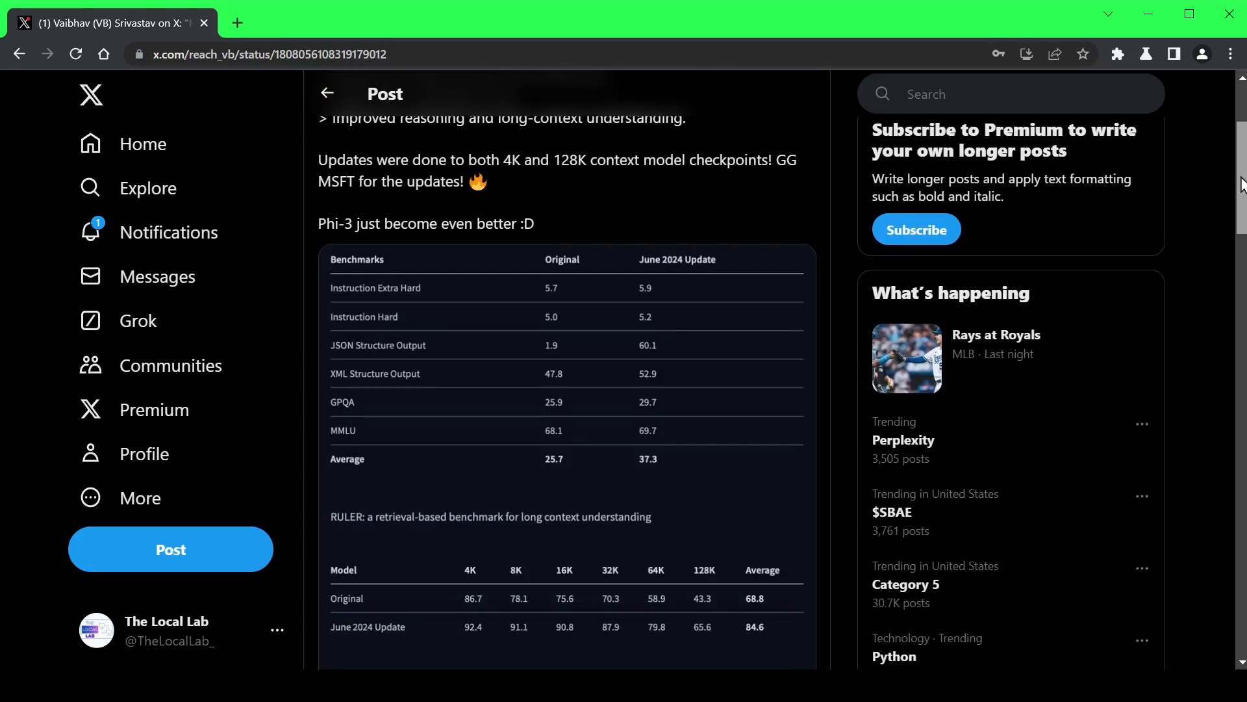
scroll("down", 3)
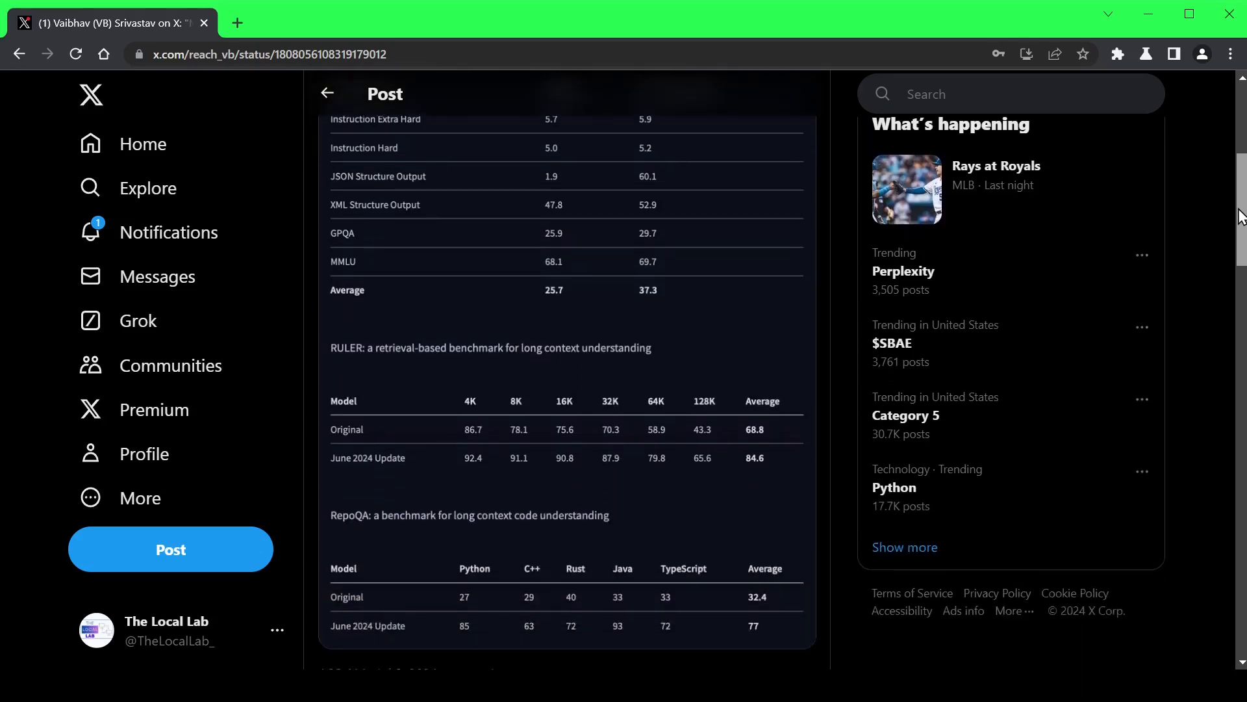
scroll("down", 3)
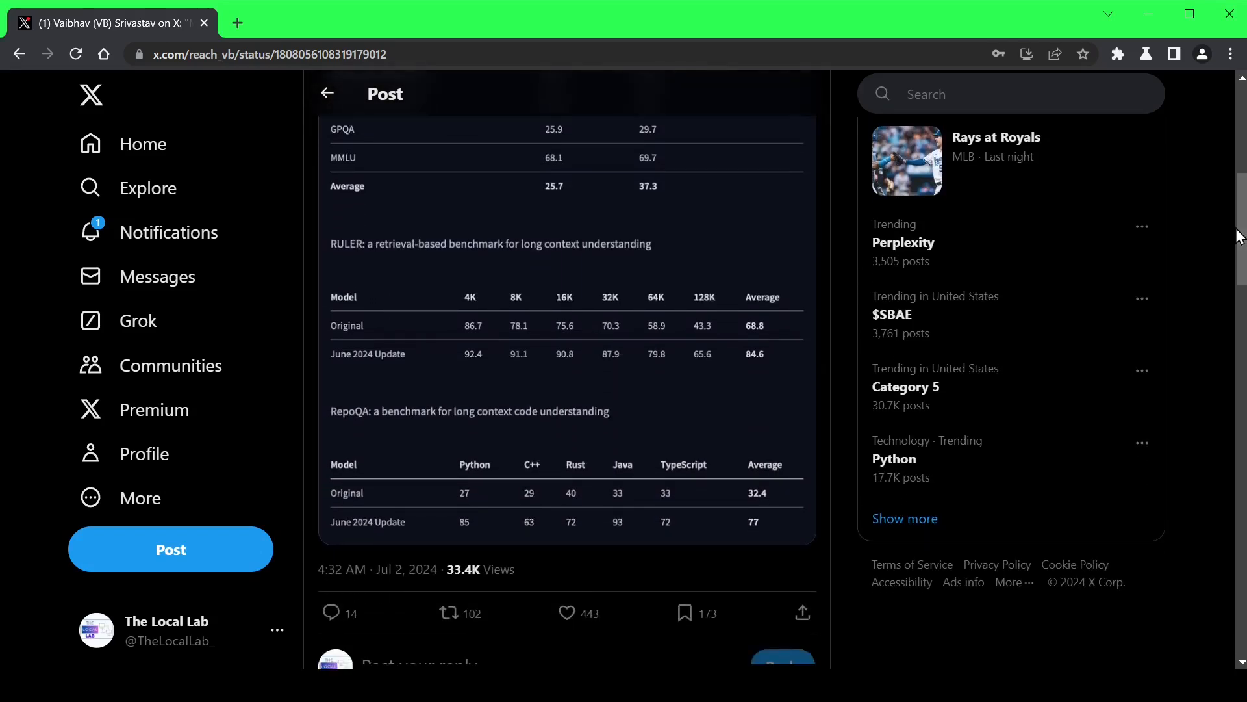
scroll("up", 3)
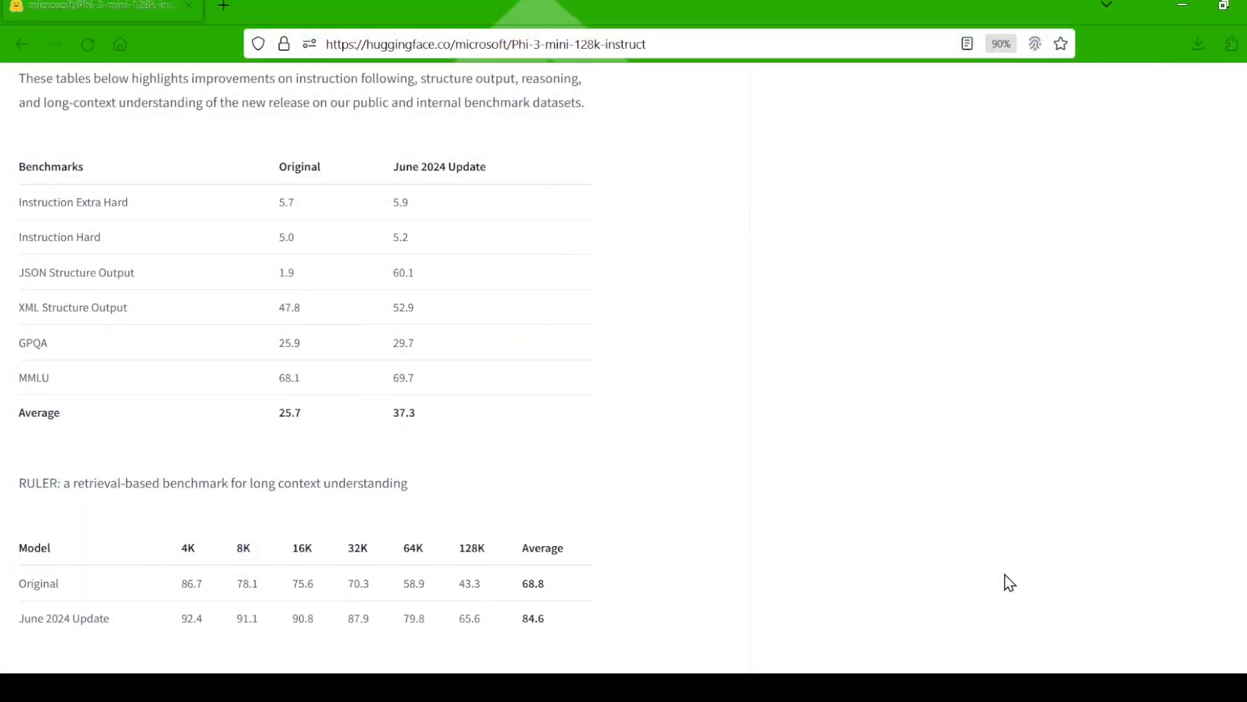
mouse_move(1003, 583)
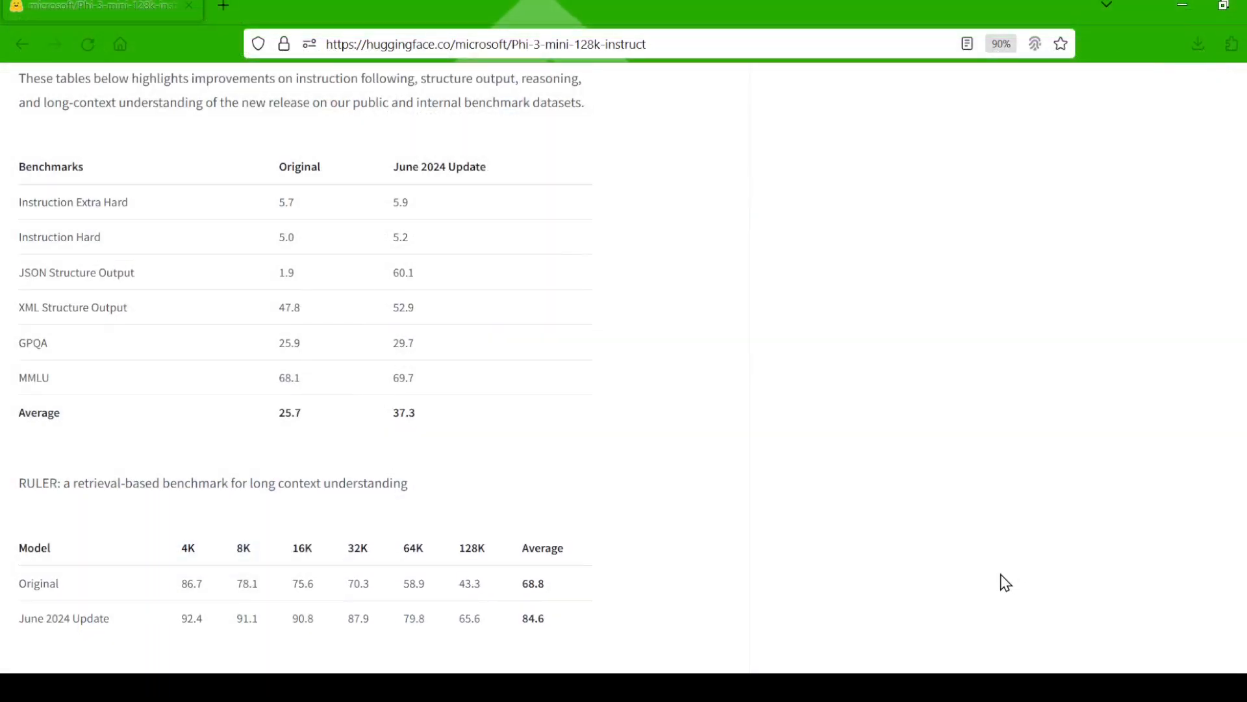
- Scroll through the model card's RepoQA table and notes before moving to Azure AI Studio
scroll("down", 3)
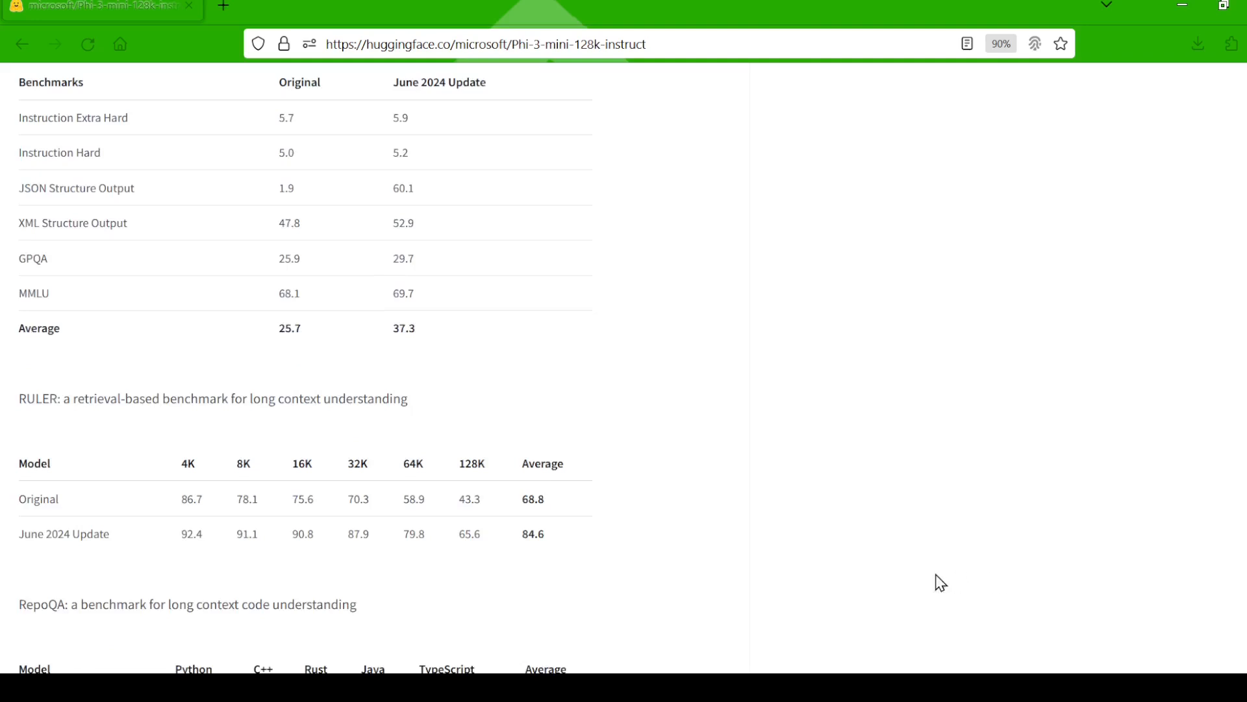
mouse_move(993, 652)
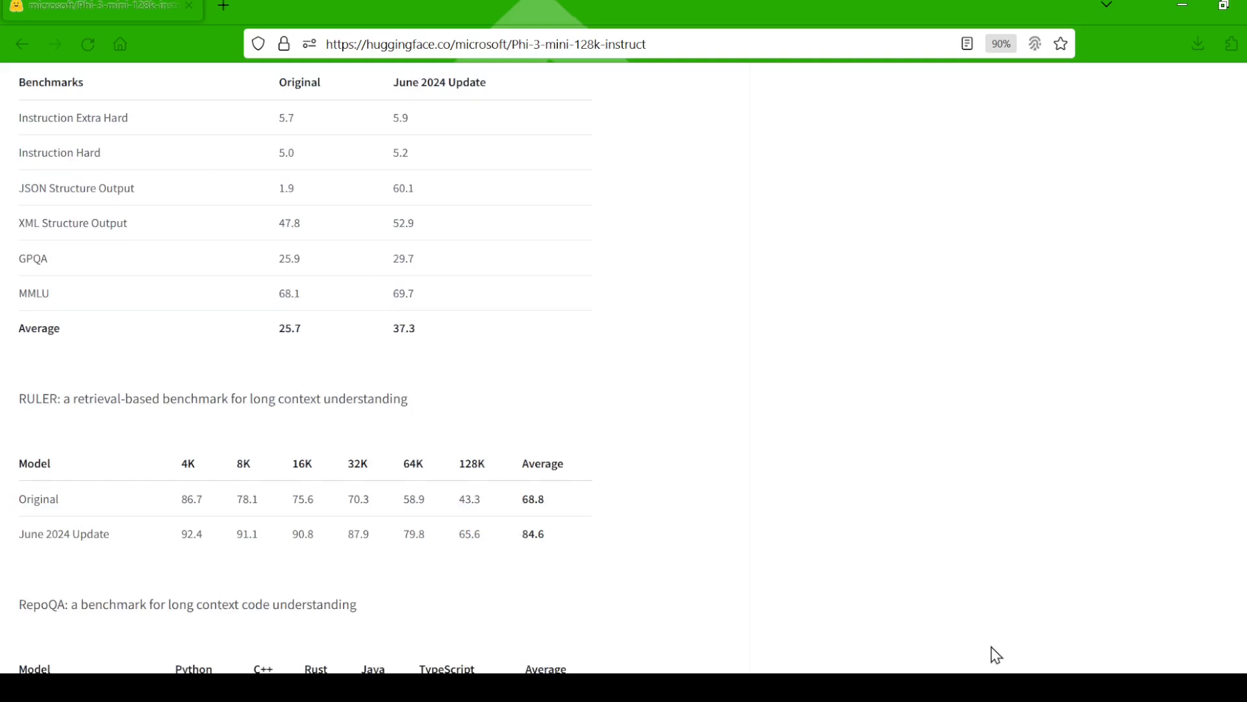
scroll("down", 3)
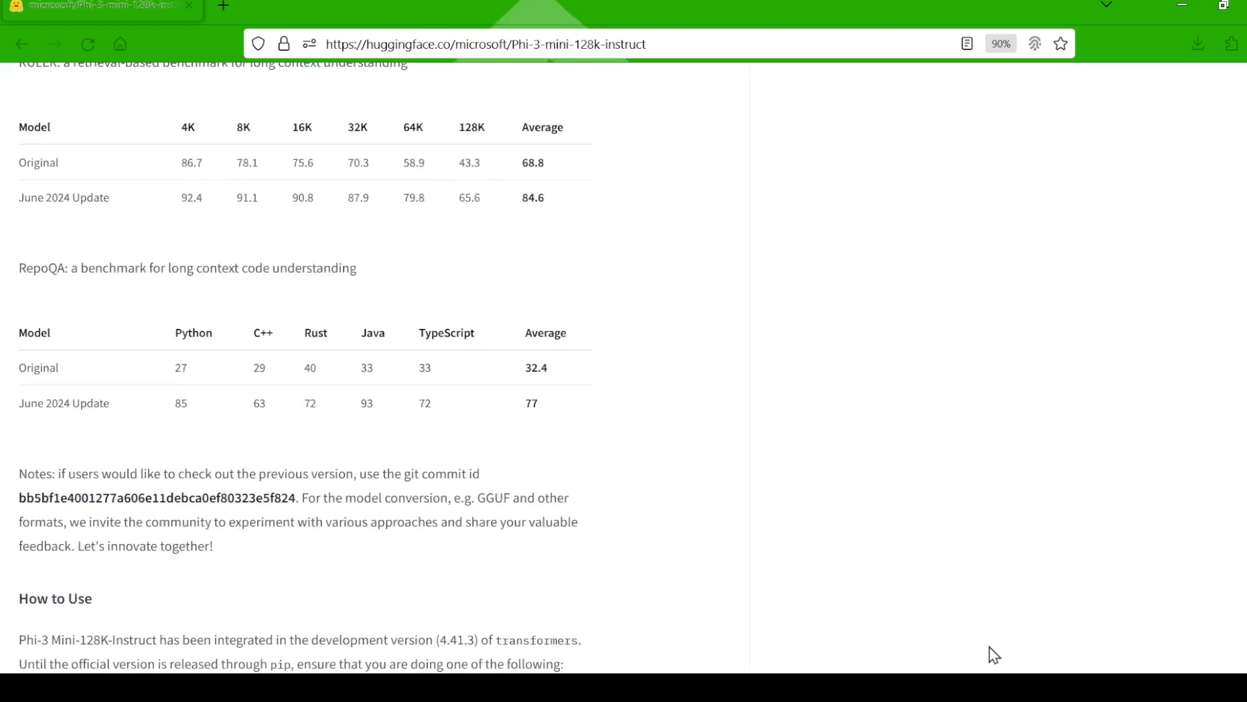
scroll("down", 3)
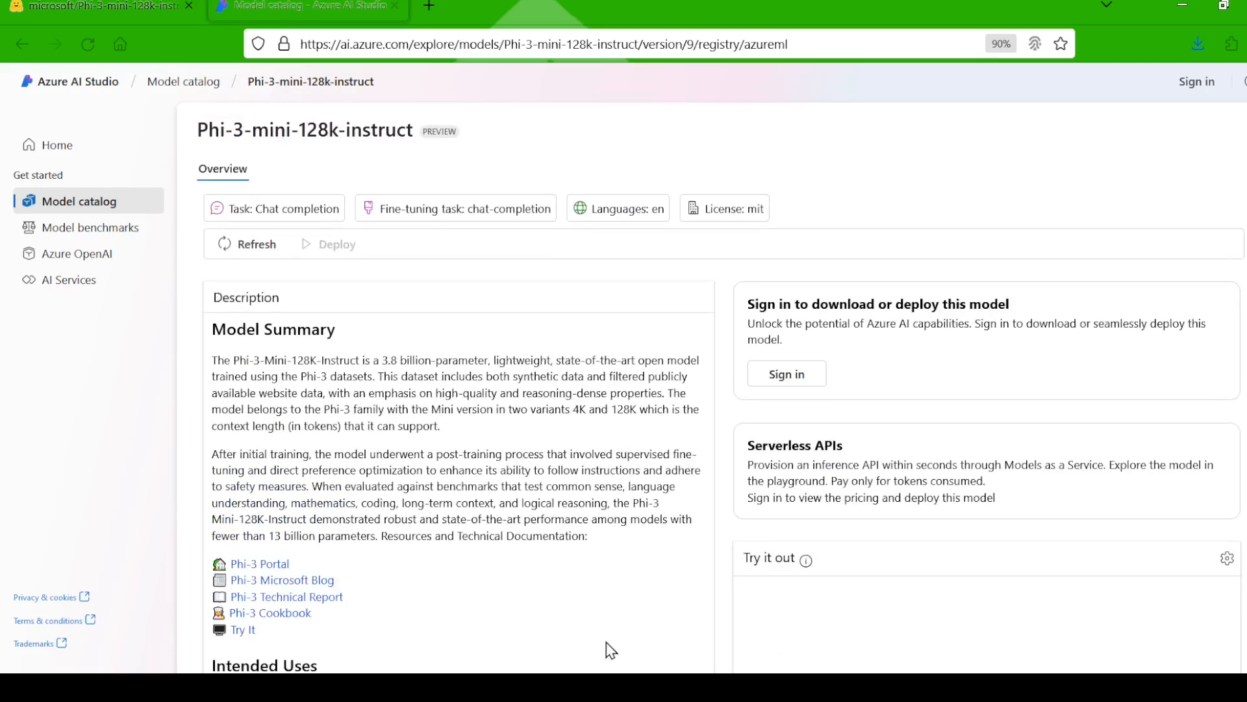
- Ask 'Who won the most recent nba finals?' in Try it out and get the Golden State Warriors answer
scroll("down", 3)
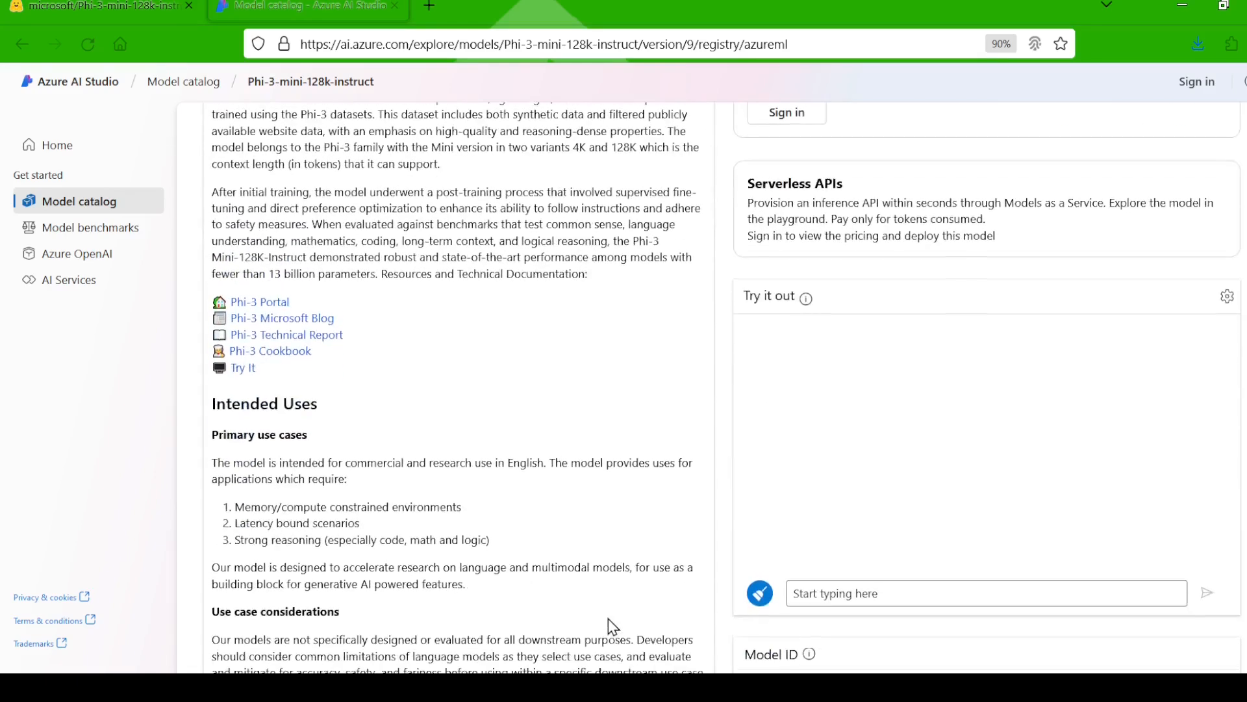
scroll("down", 3)
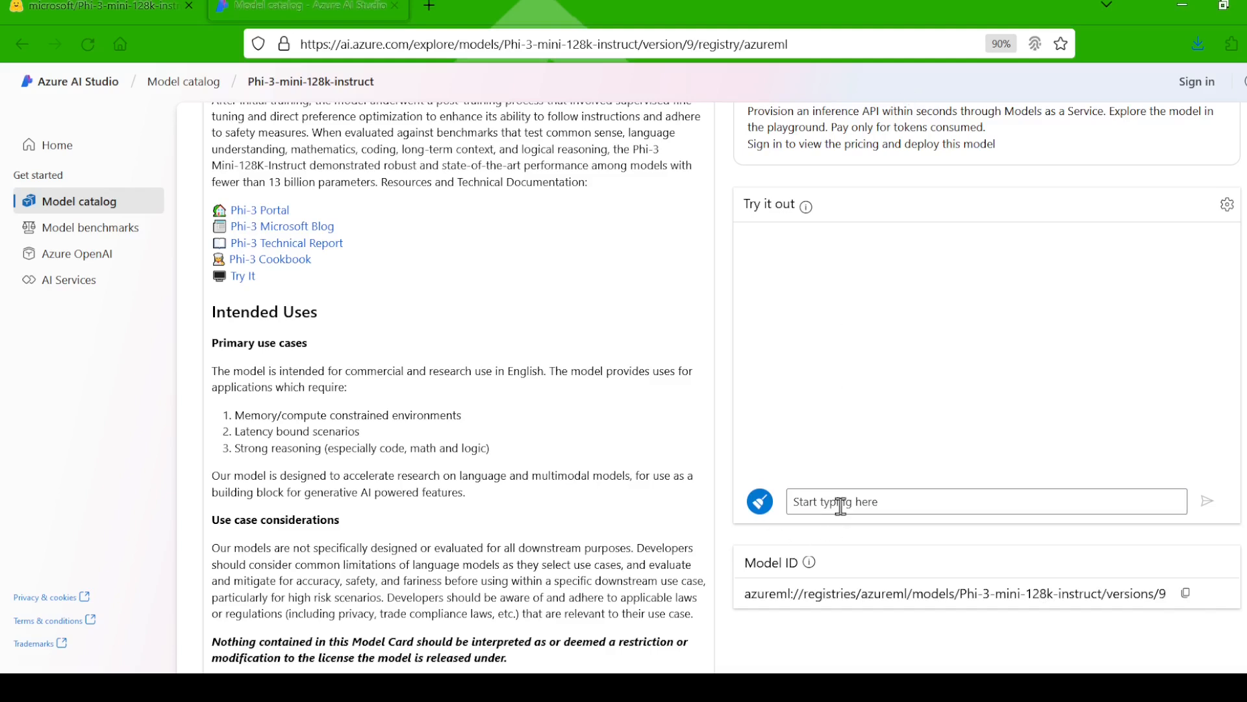
type("Who won the most recent nba finals?")
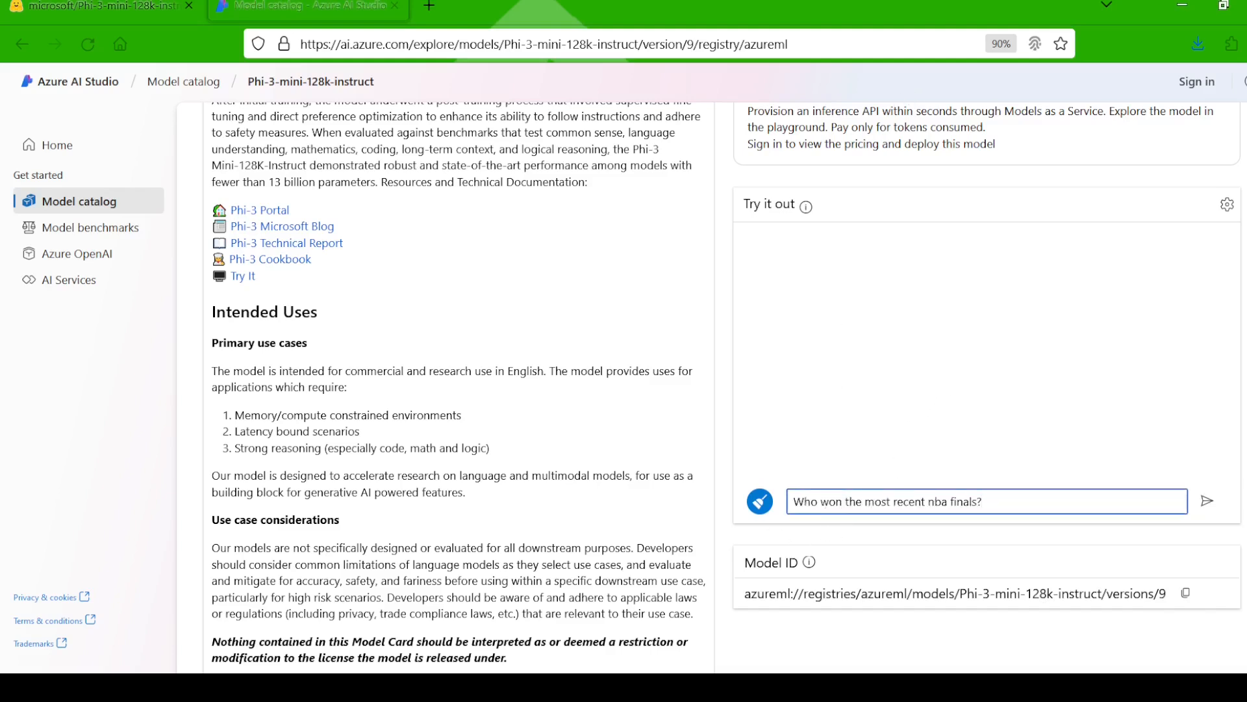
left_click(1208, 516)
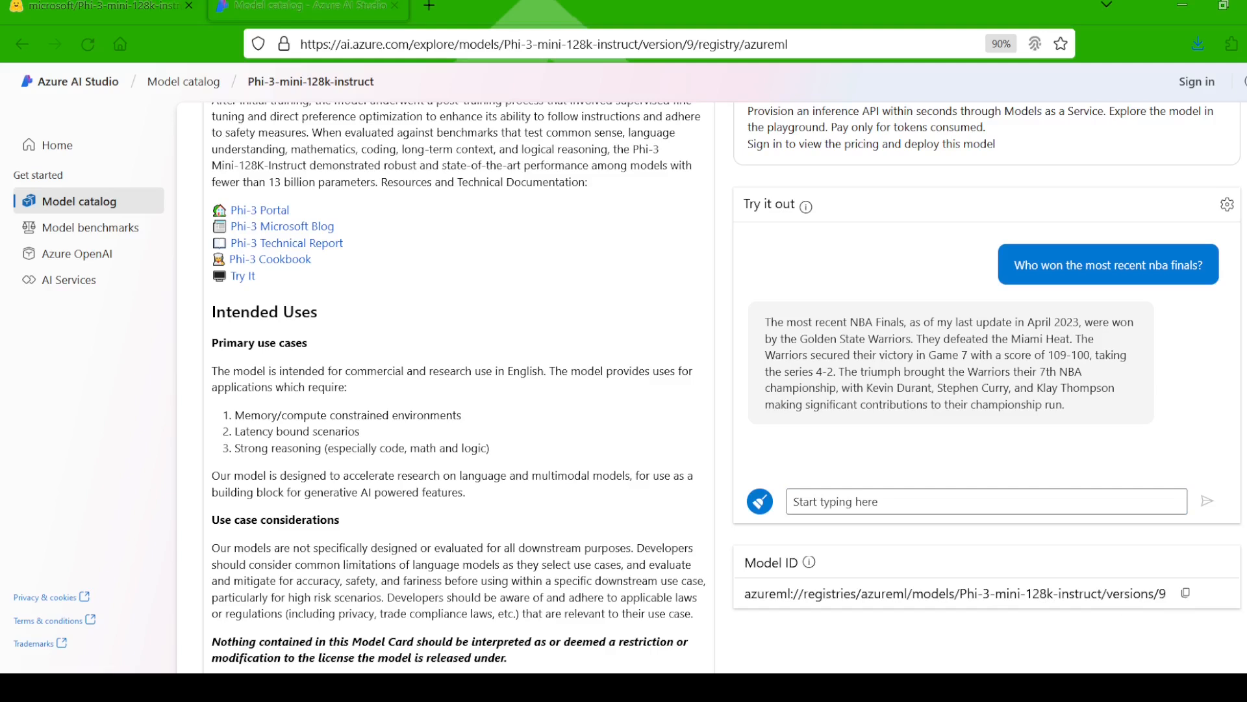
left_click(986, 501)
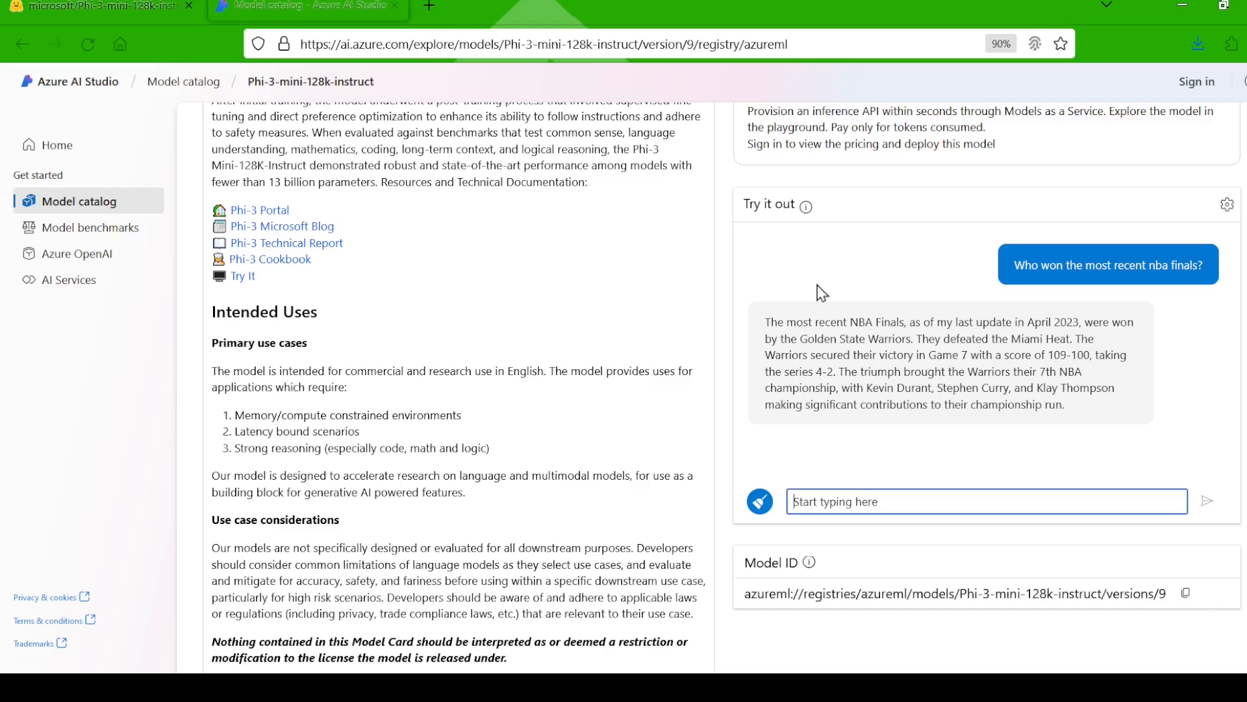
mouse_move(858, 502)
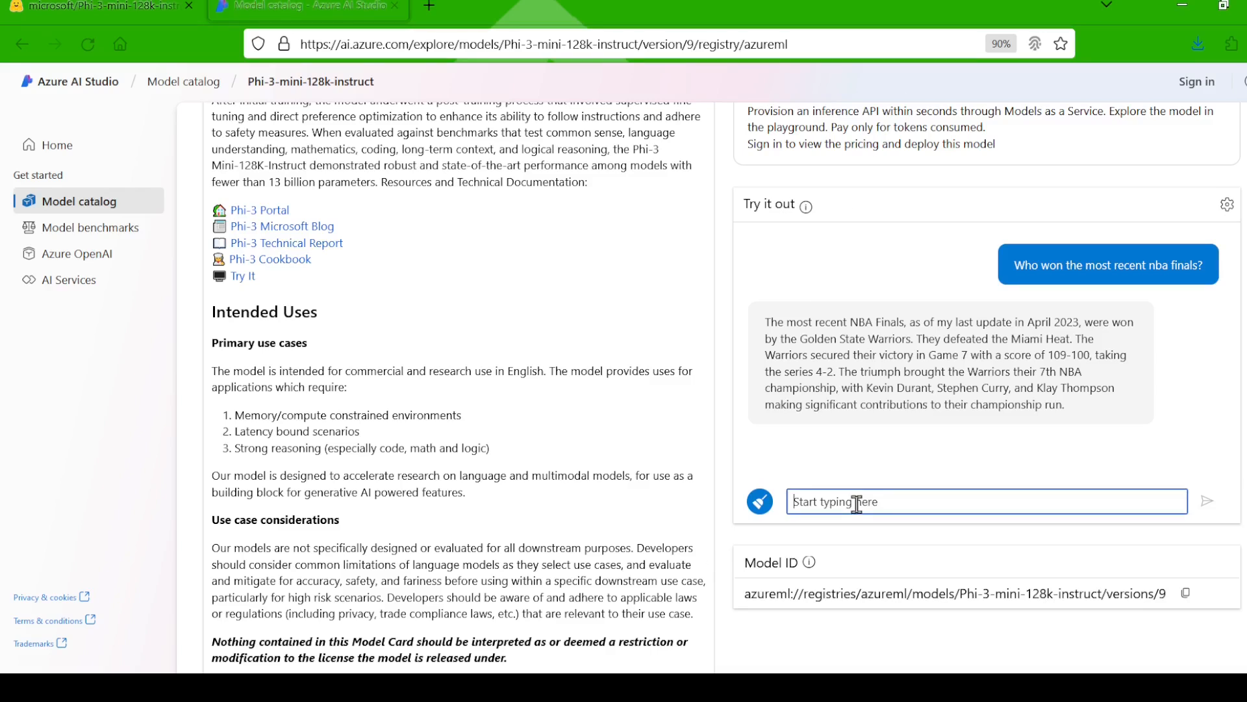
- Ask 'Who are the two candiates currently running for president?' and read the April-2023-dated reply
type("Who are the two candiates currently running for president?")
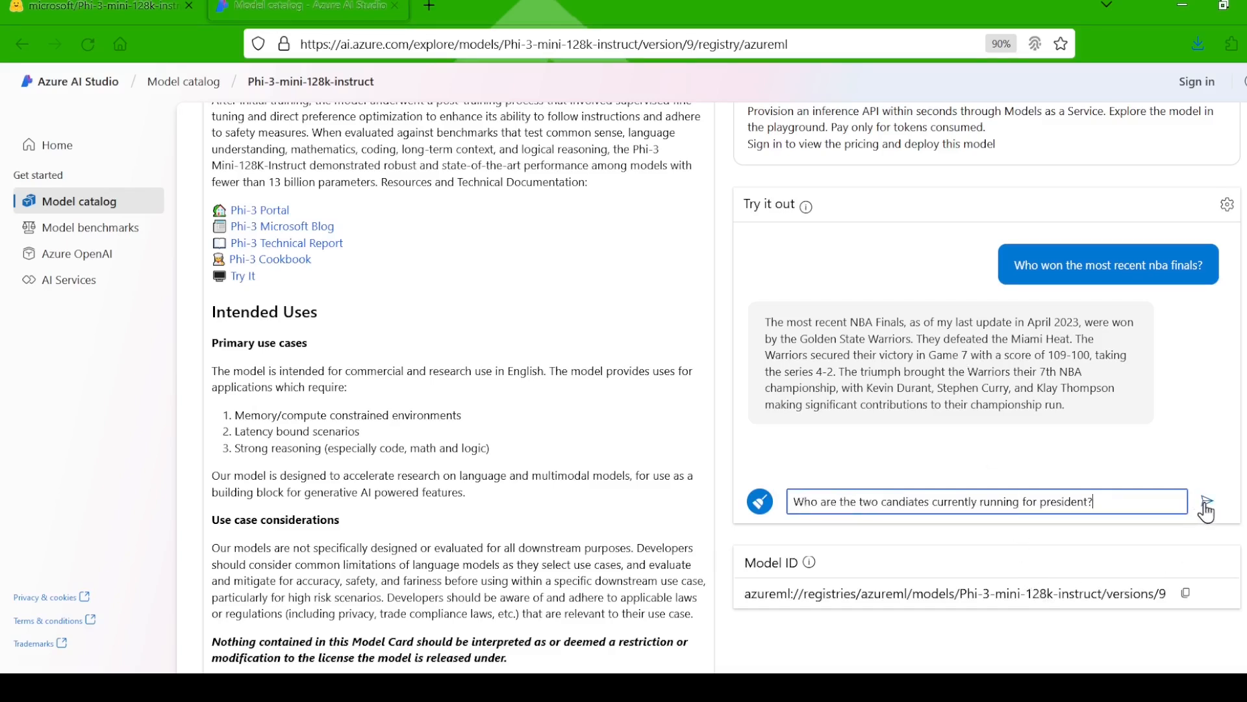
left_click(1207, 515)
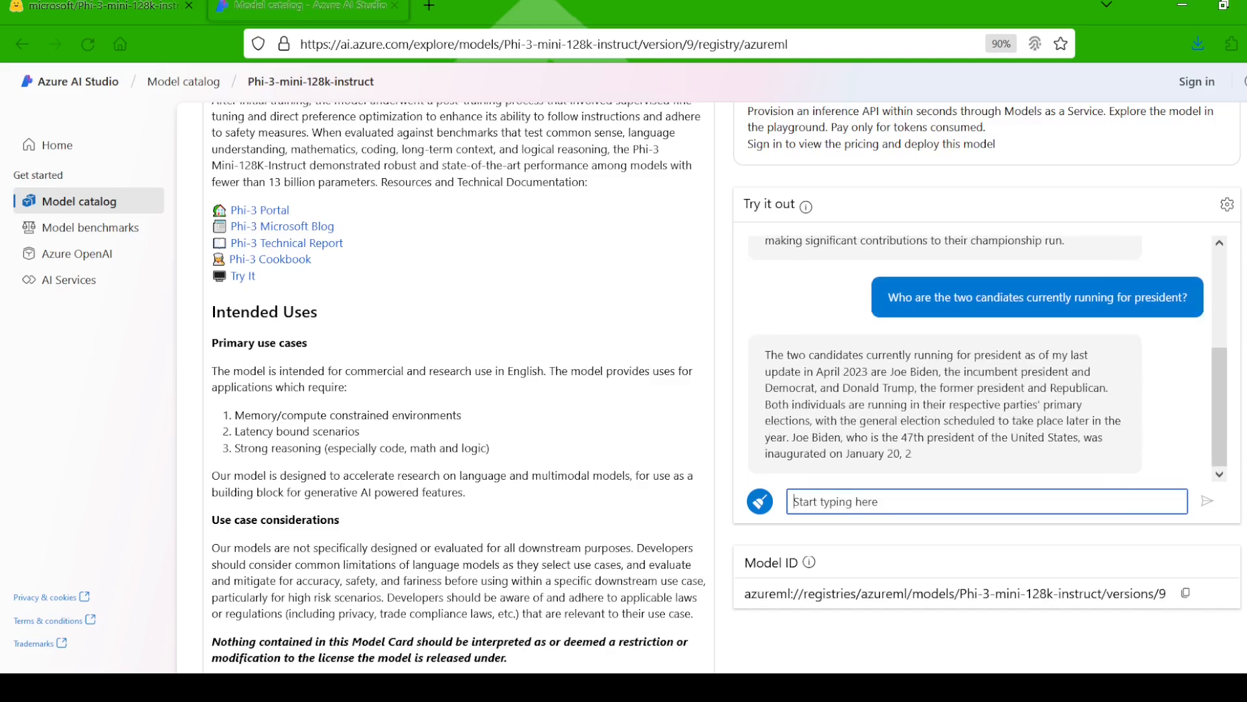
scroll("down", 3)
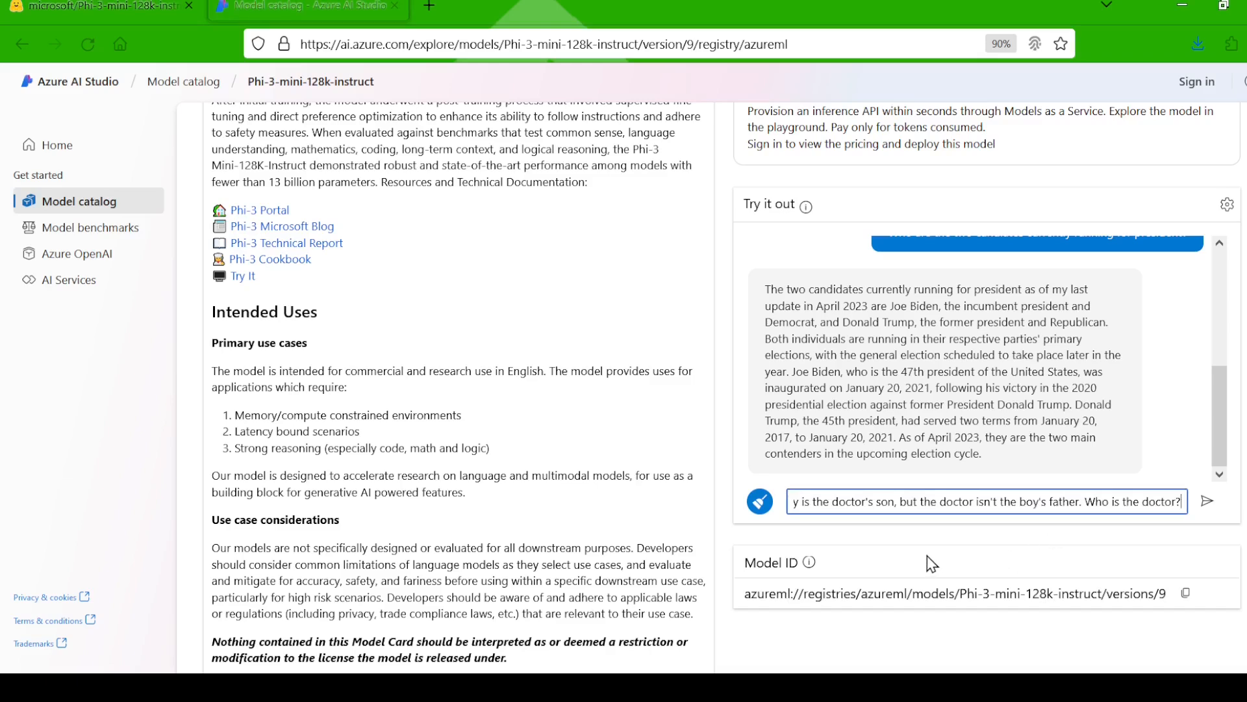
left_click(1209, 503)
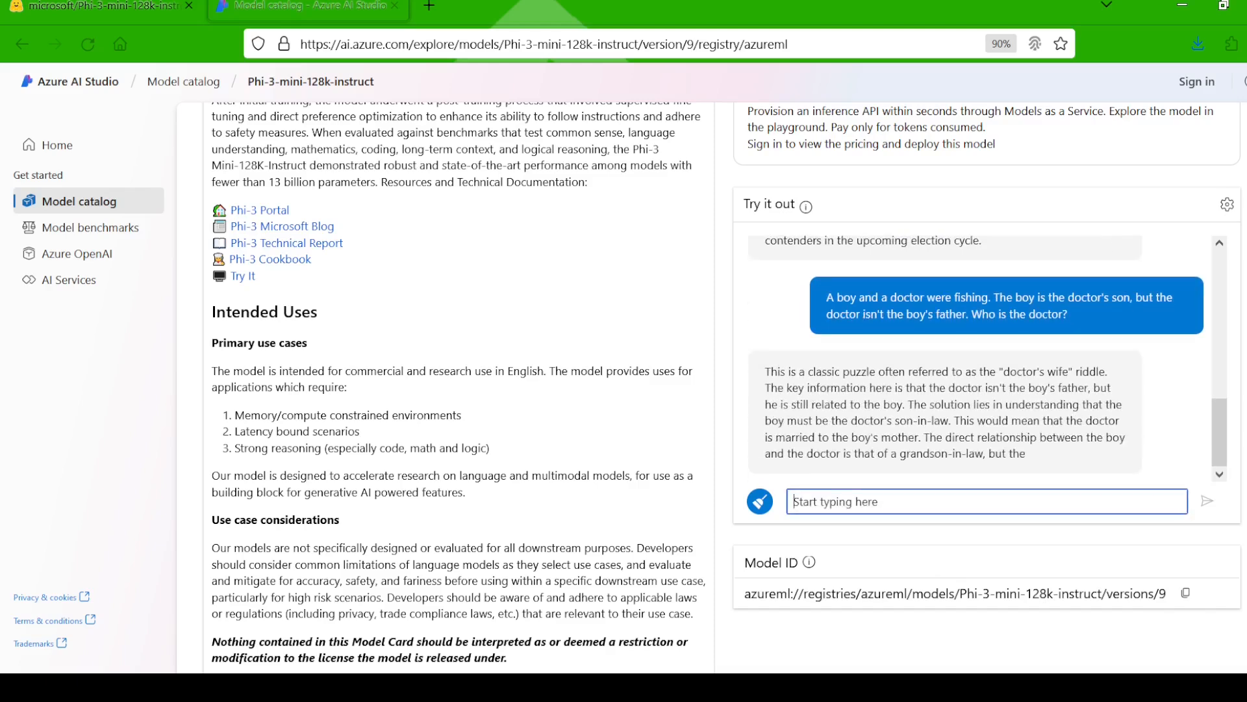
scroll("down", 3)
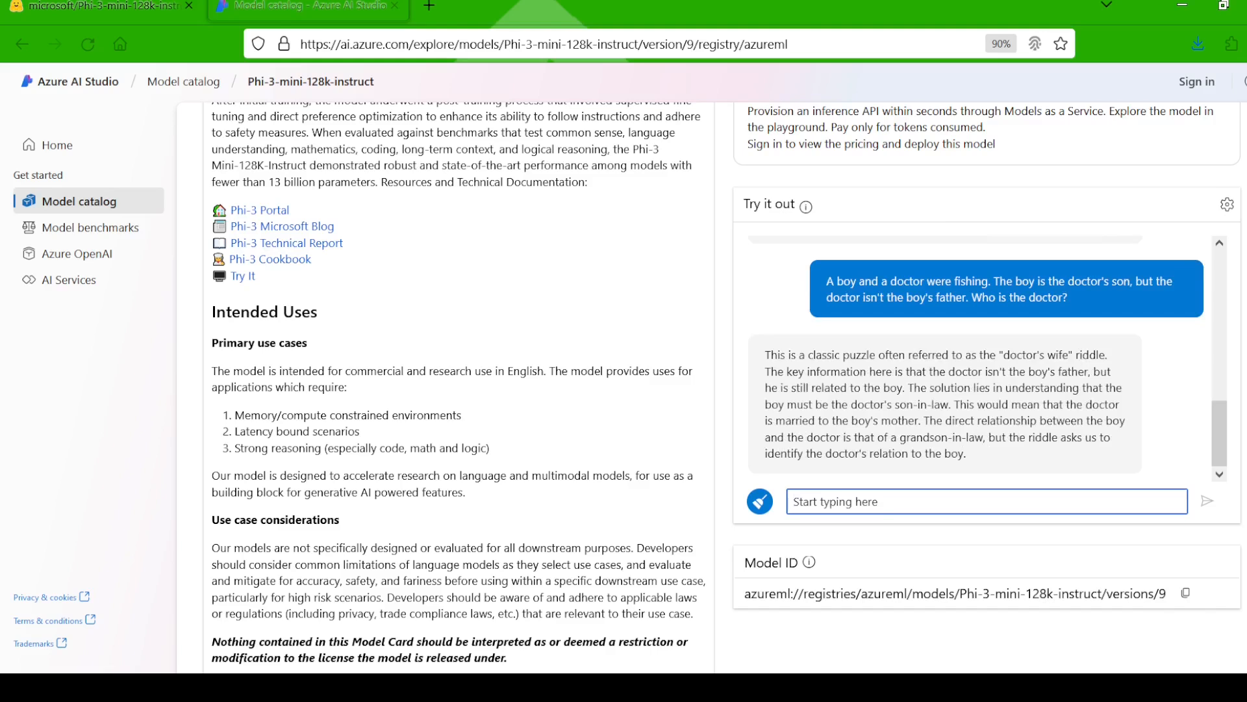
left_click(986, 501)
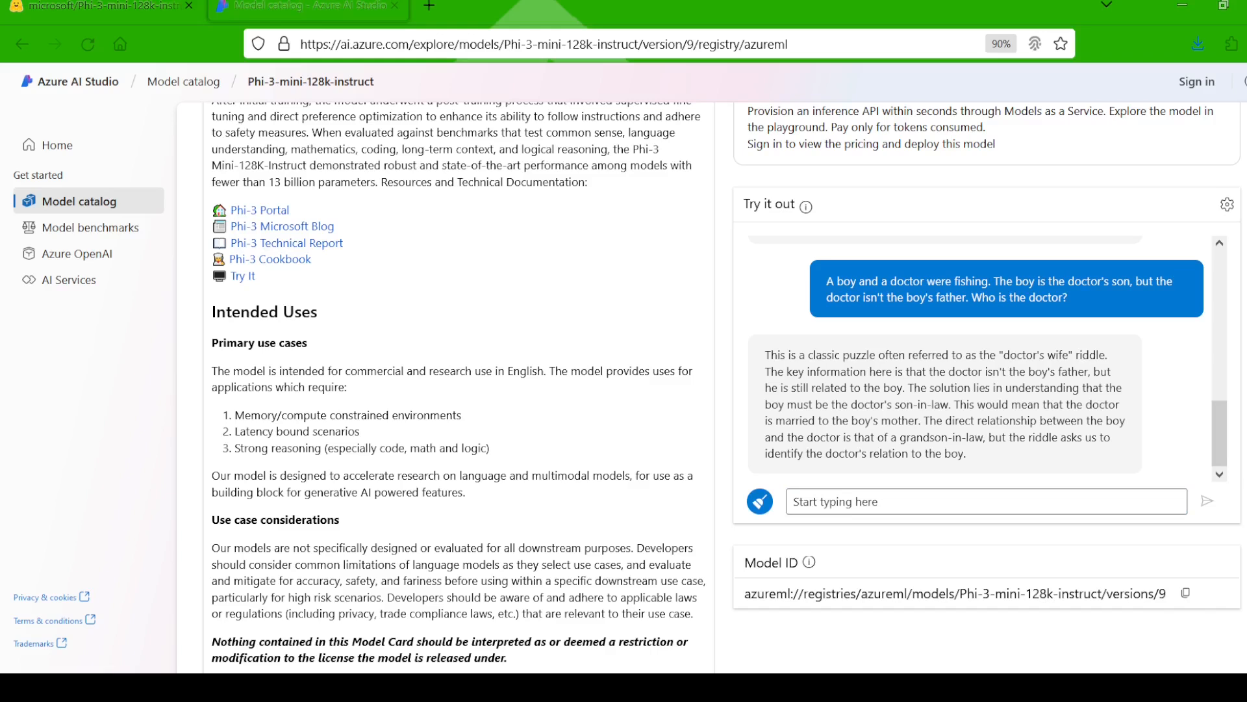
left_click(987, 502)
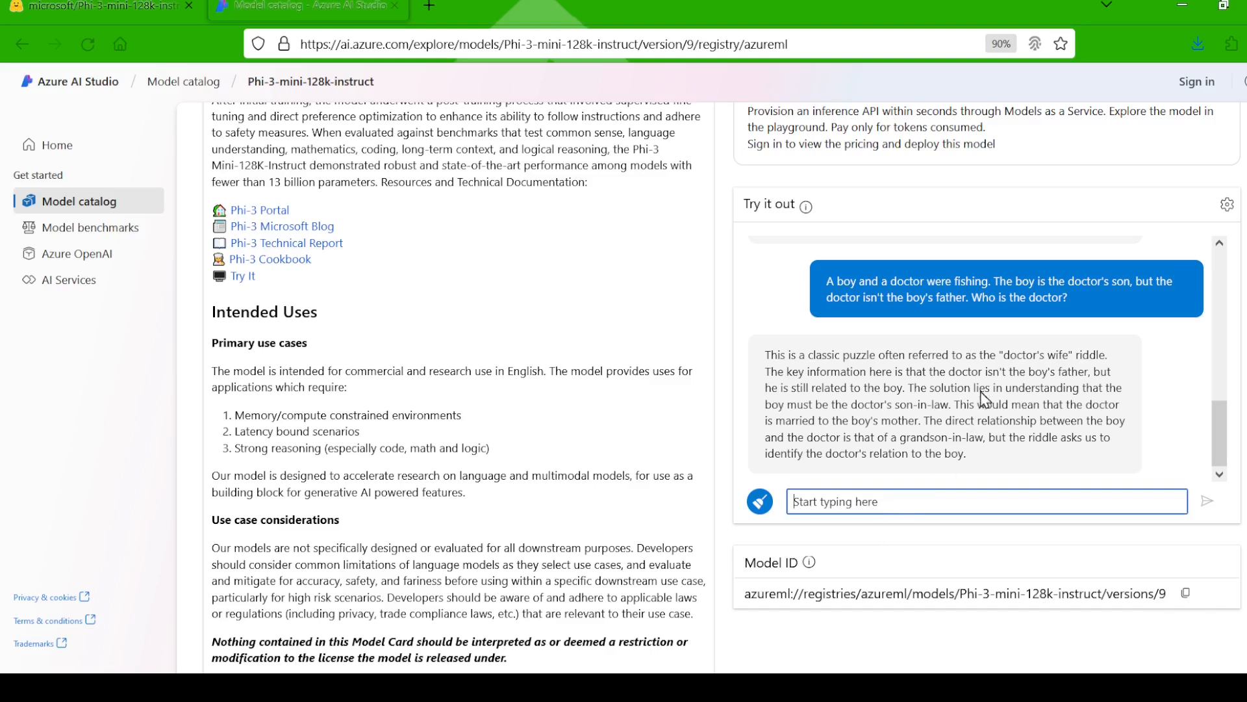
- Ask 'What has a heart but no other organs?' and receive the 'a deck of cards' answer
type("What has a heart but no other organs?")
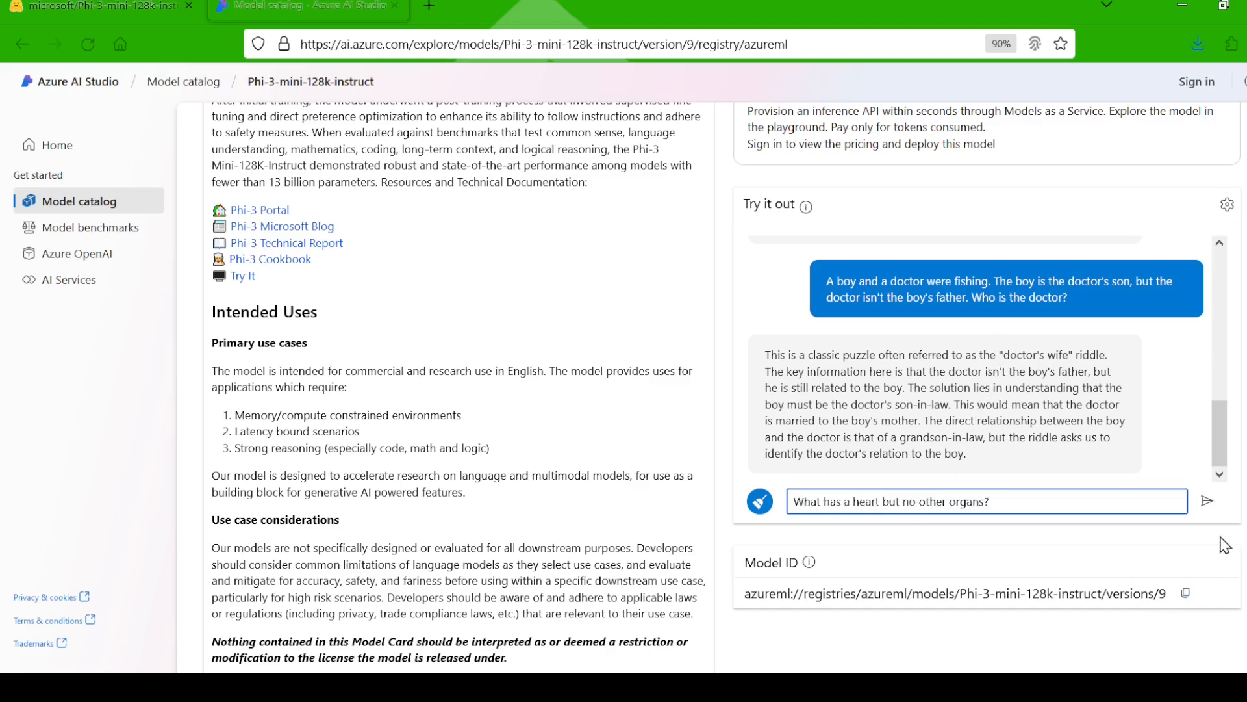
mouse_move(1214, 503)
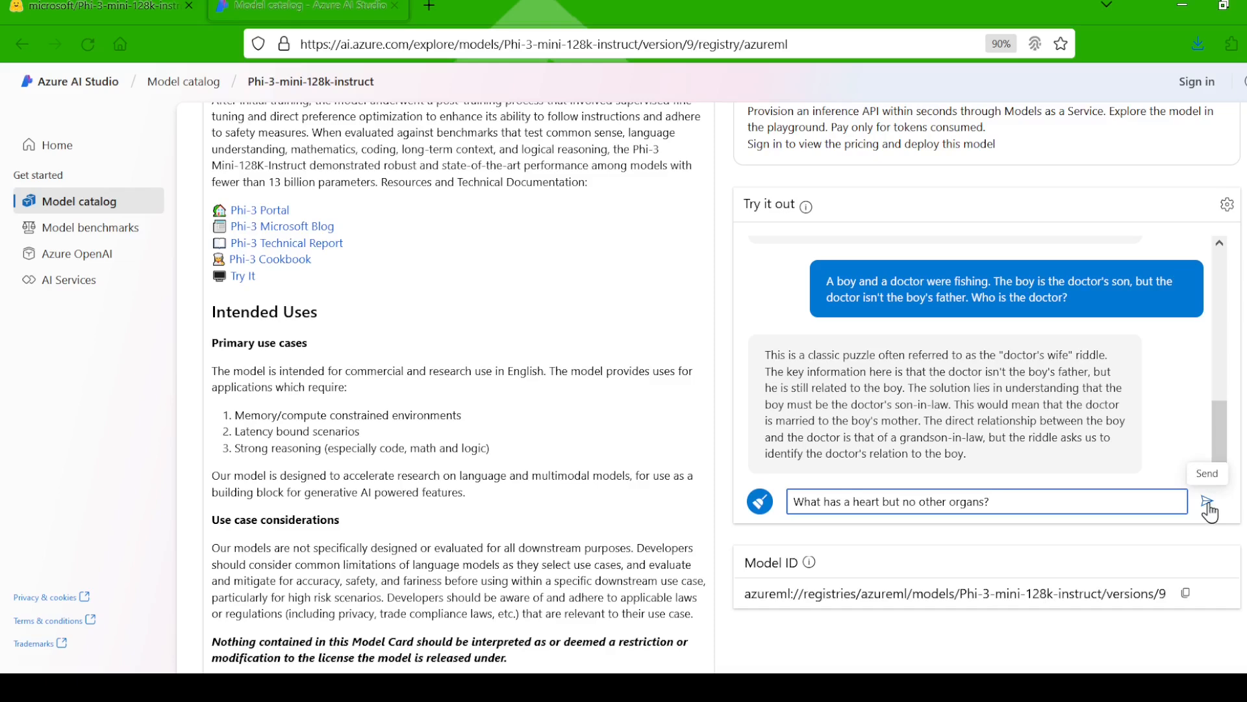
left_click(1222, 513)
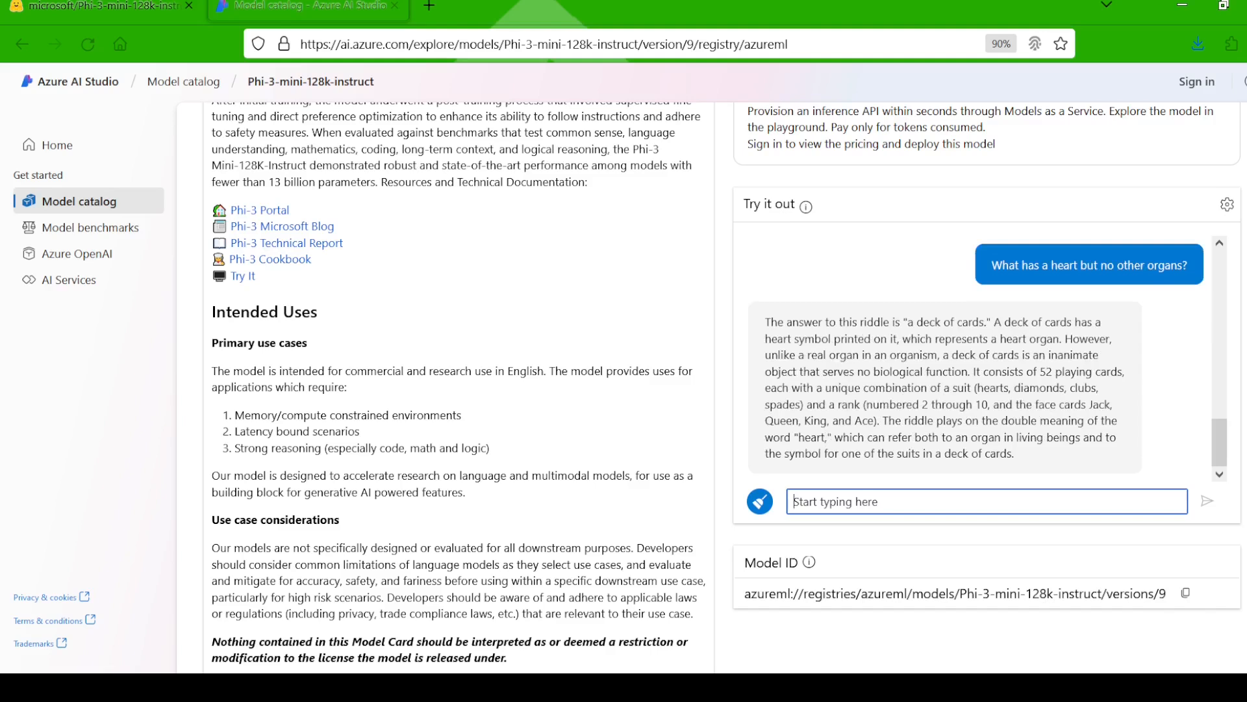
mouse_move(1175, 569)
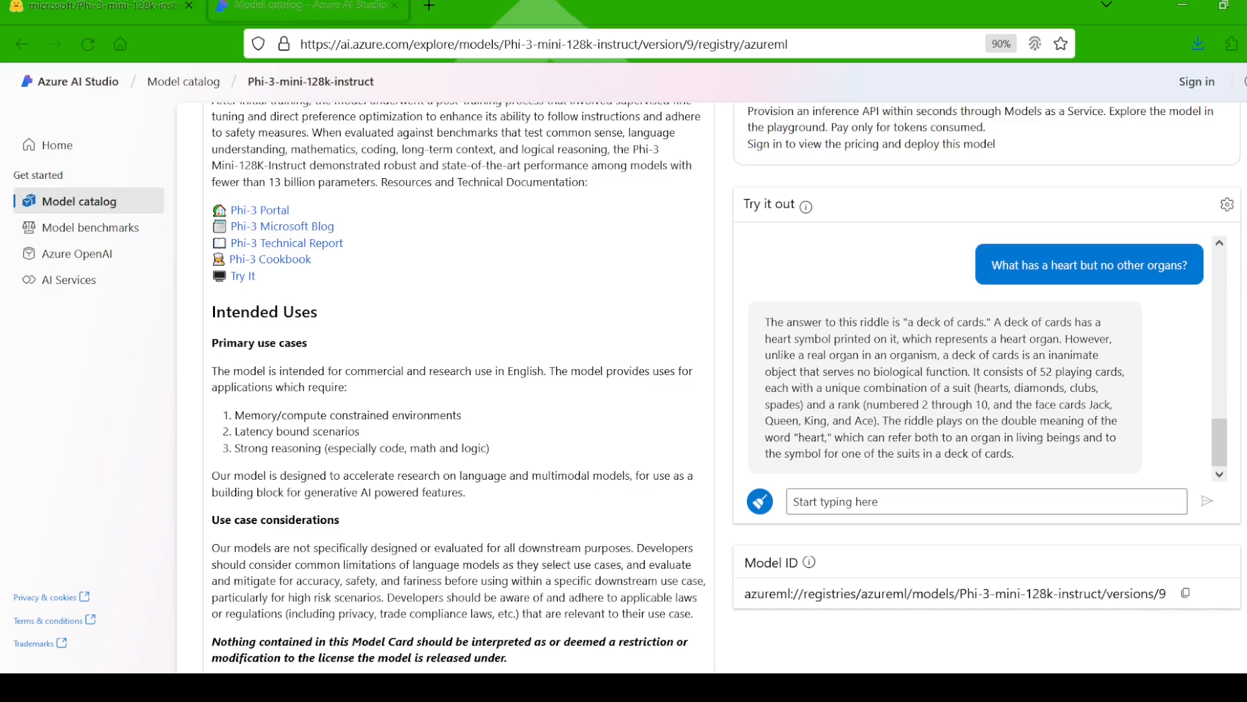
- Send the stolen-necklace puzzle and scroll through the model's reasoning naming Michael as the thief
type("known to wear prior to the theft. Explain who most likely stole the necklace?")
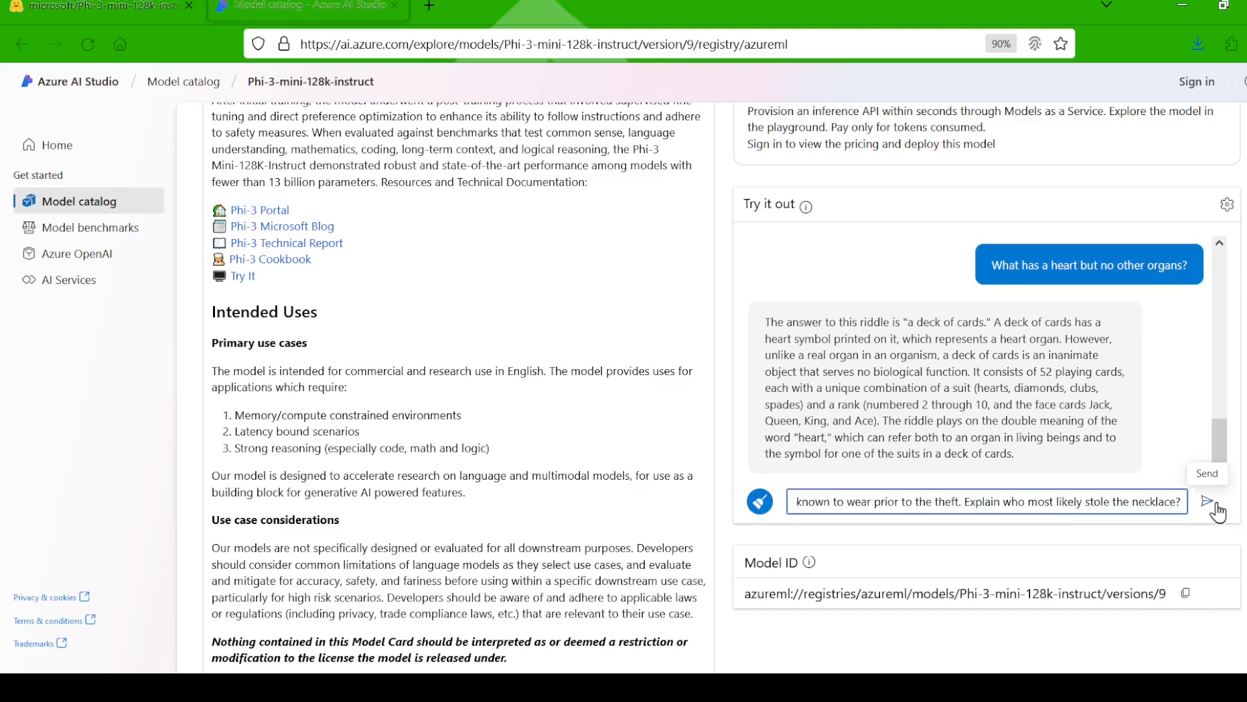
left_click(1207, 504)
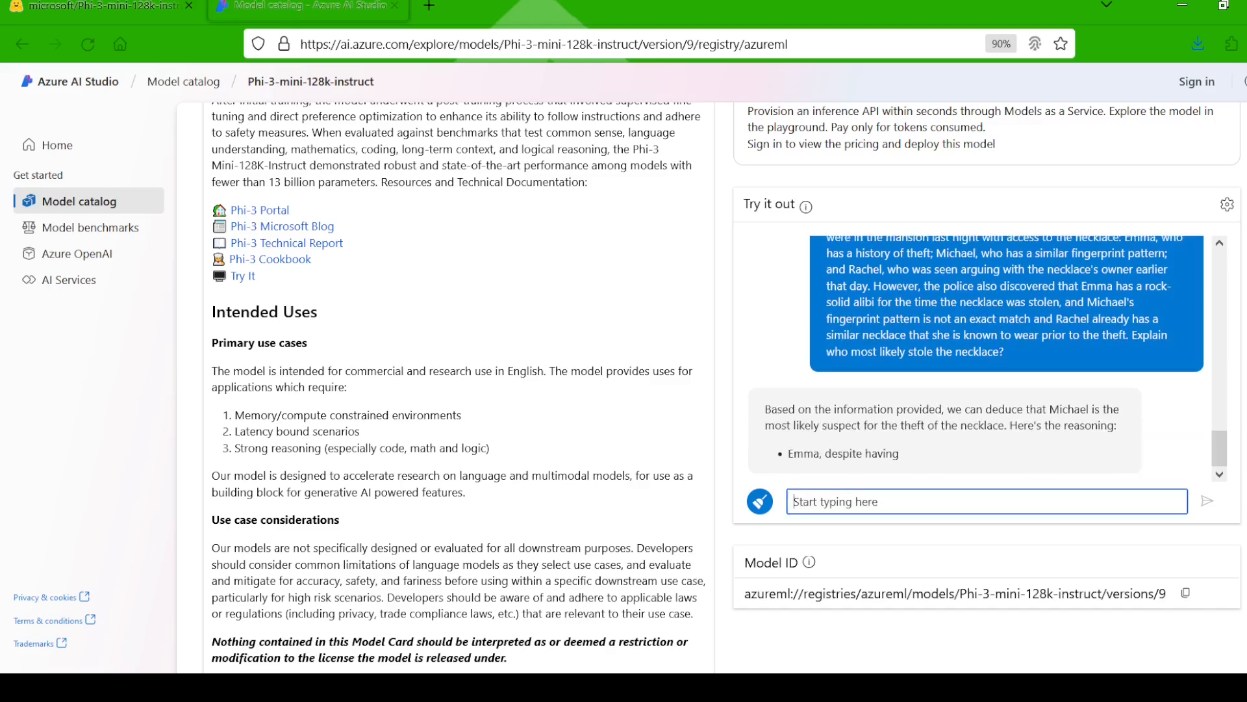
scroll("down", 3)
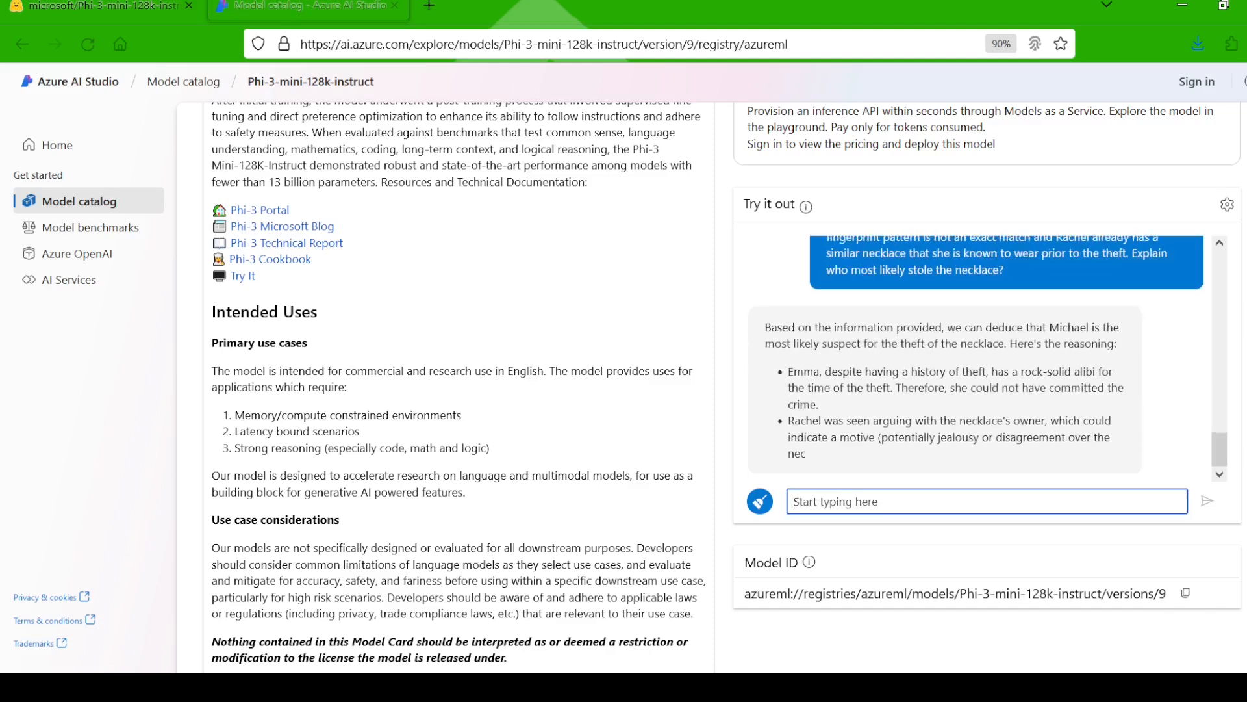
scroll("down", 3)
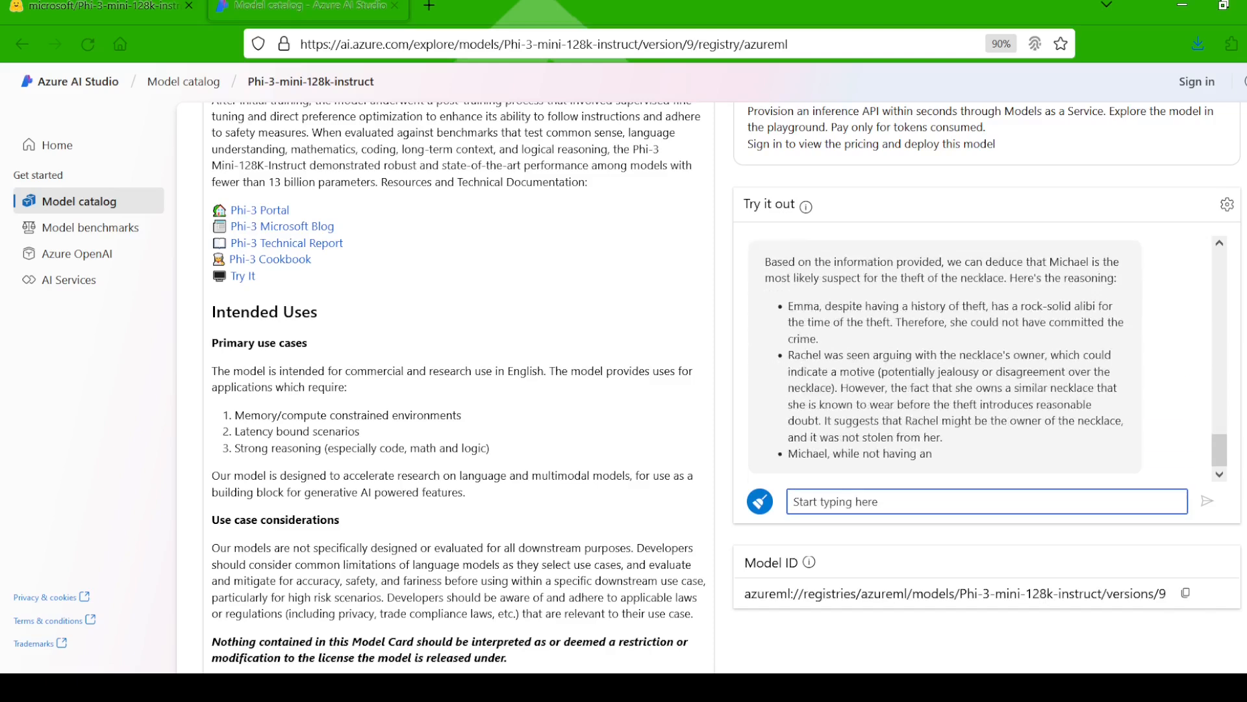
scroll("down", 3)
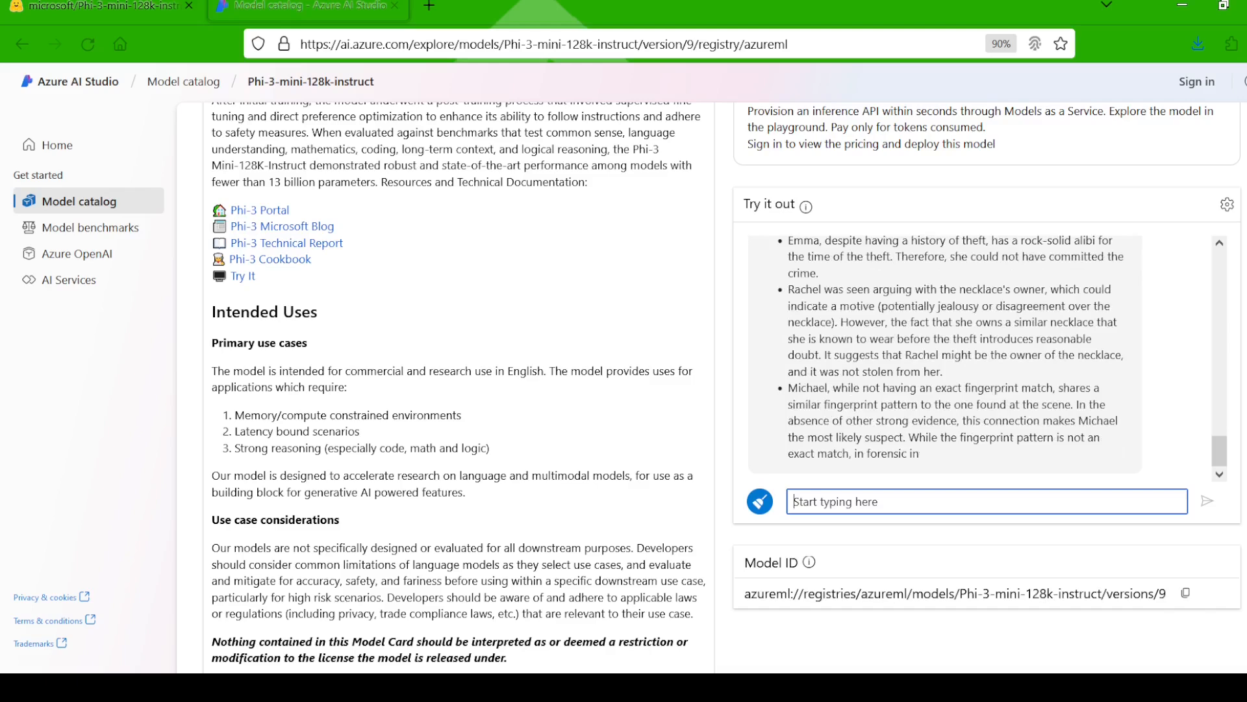
scroll("down", 3)
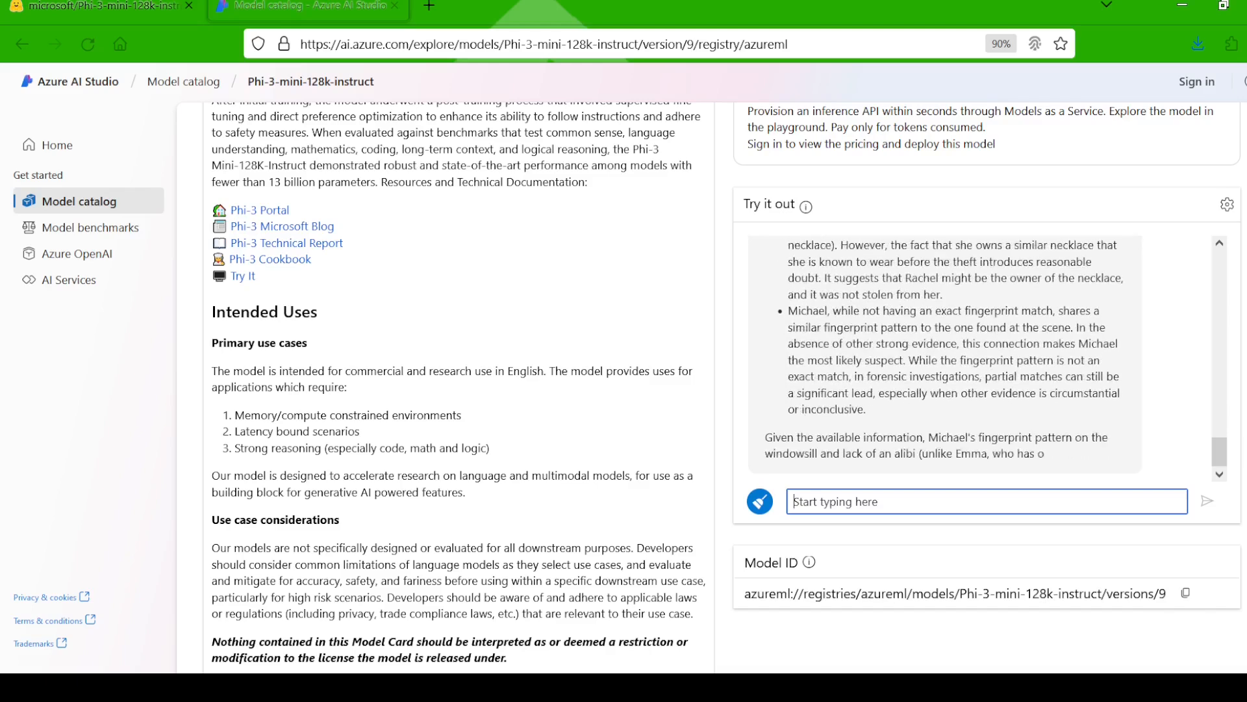
scroll("down", 3)
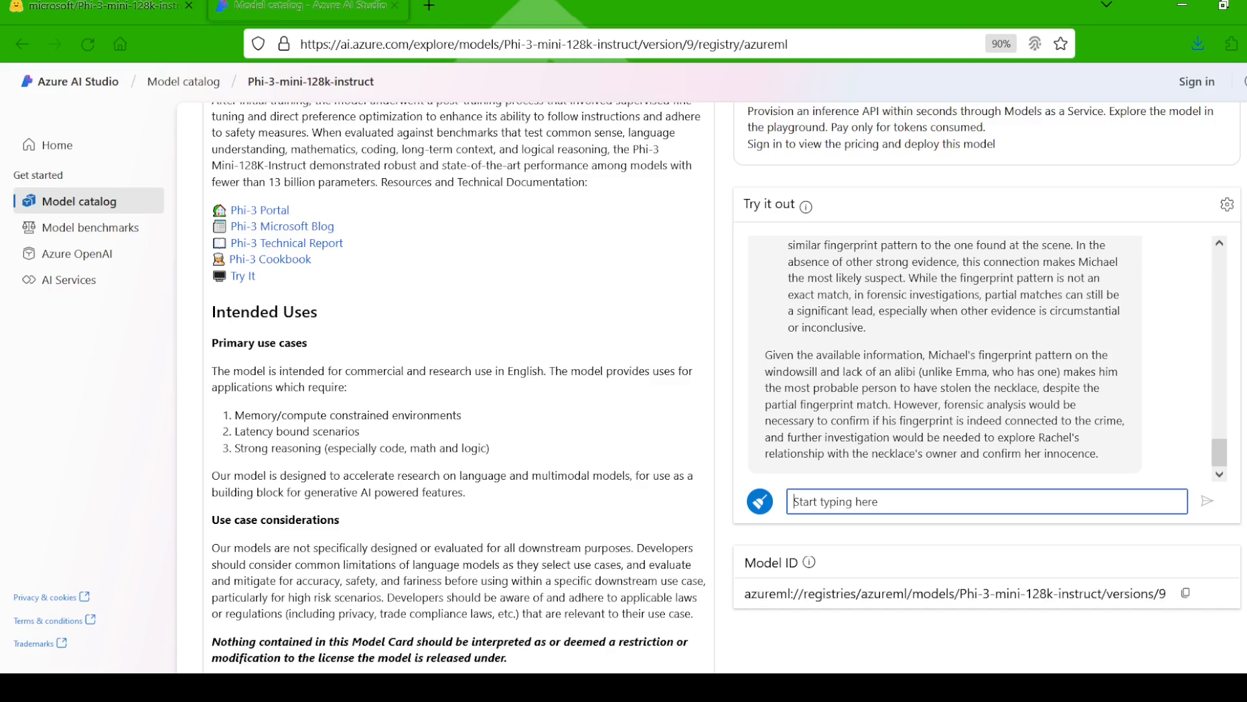
mouse_move(1182, 471)
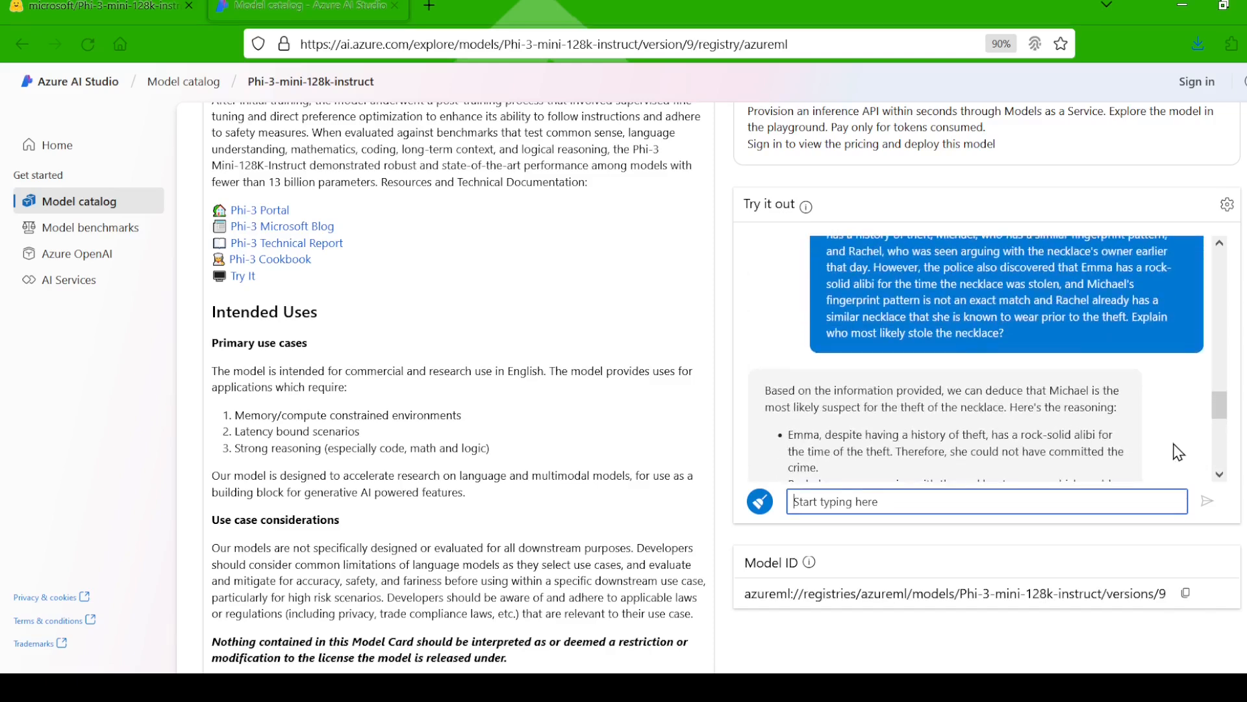
scroll("down", 3)
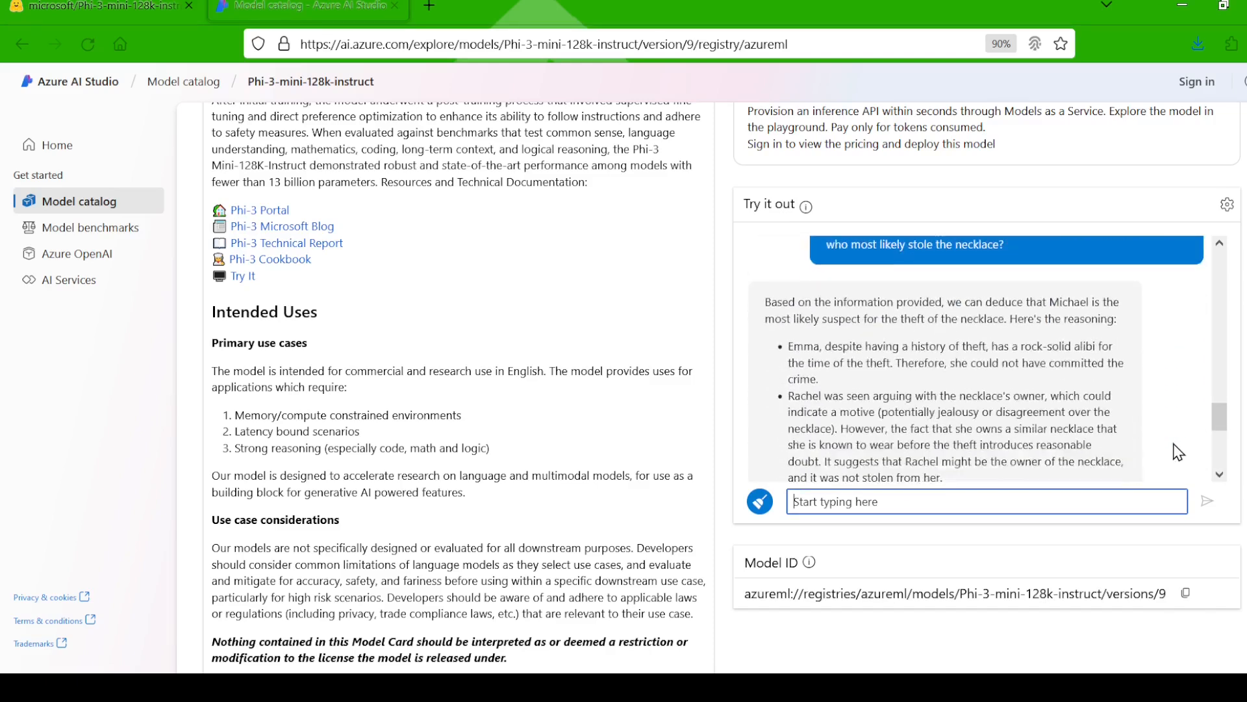
scroll("down", 3)
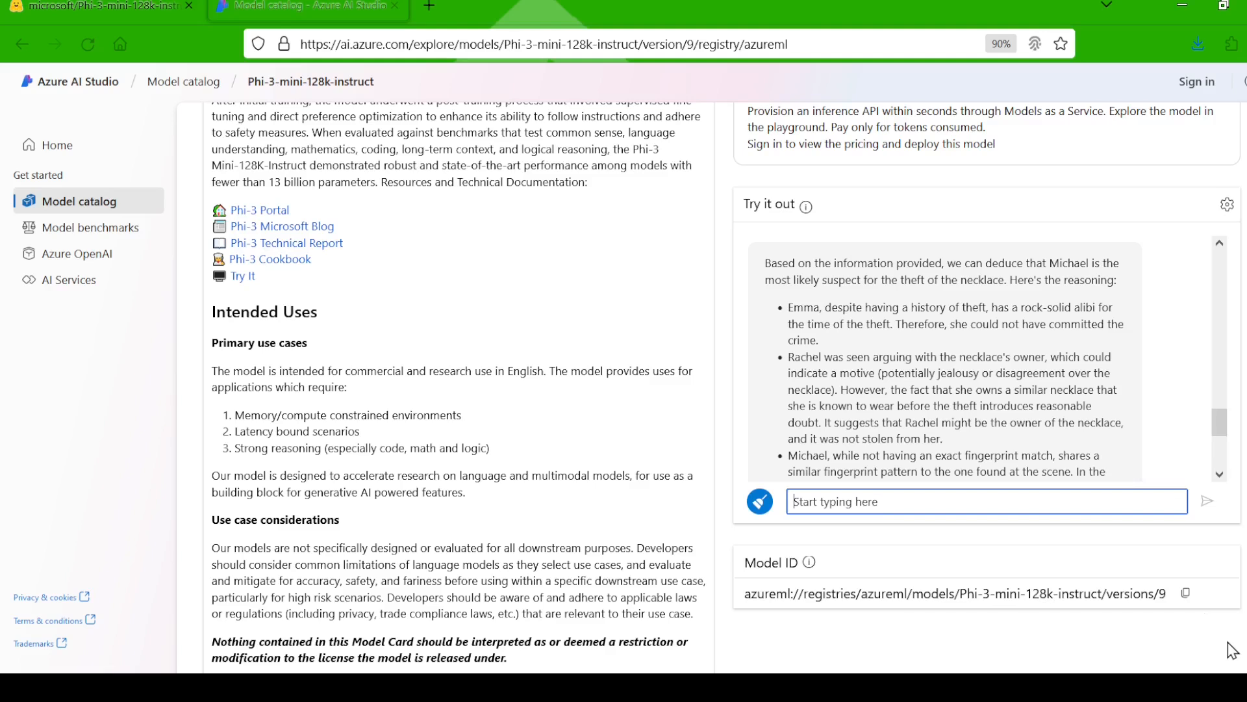
mouse_move(747, 656)
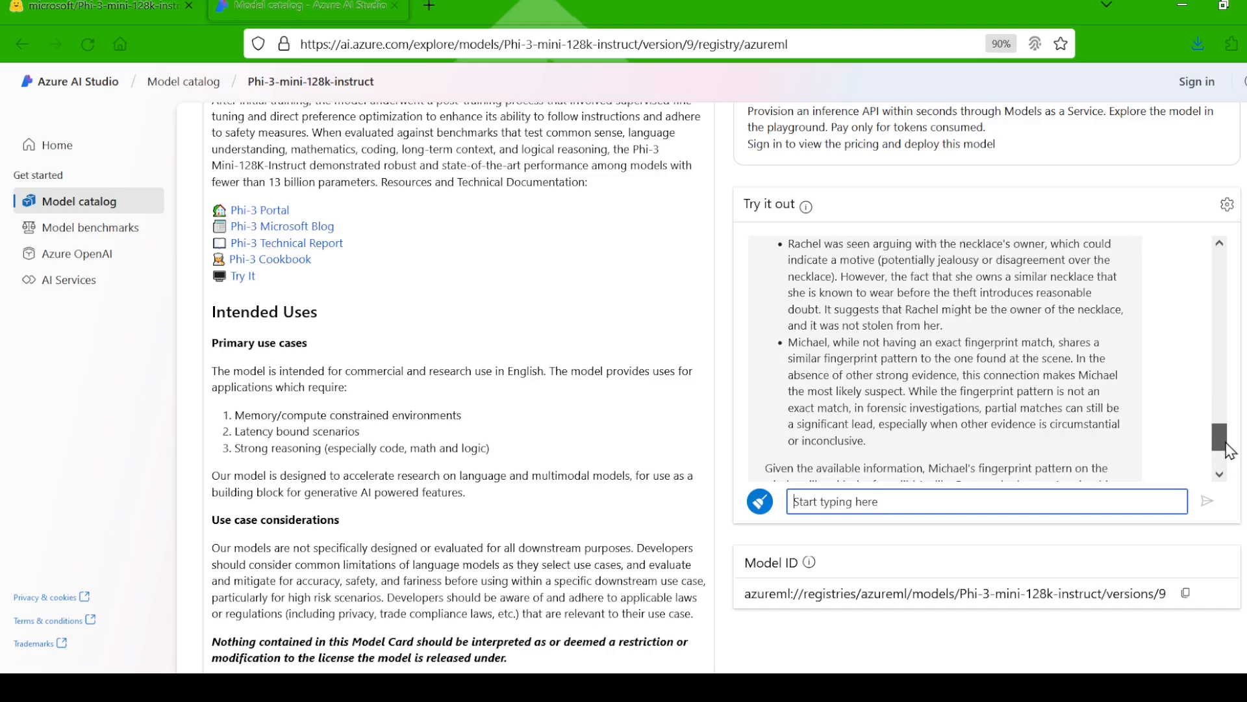
scroll("down", 3)
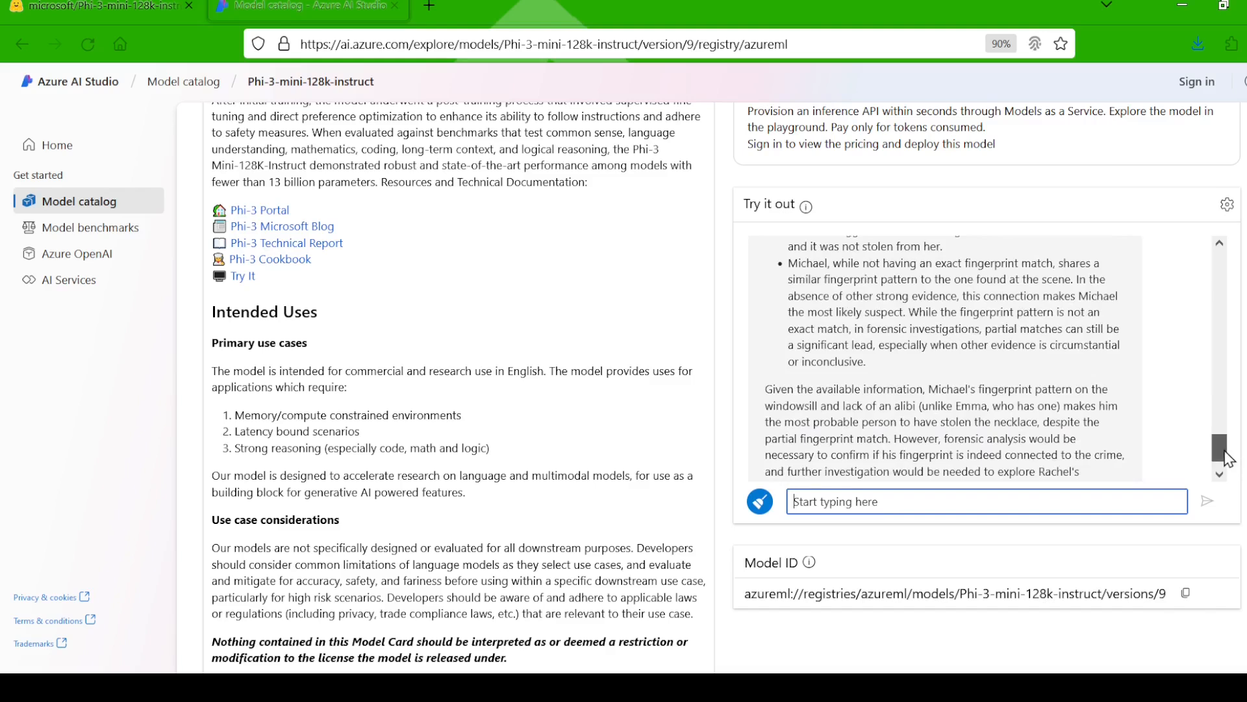
scroll("down", 3)
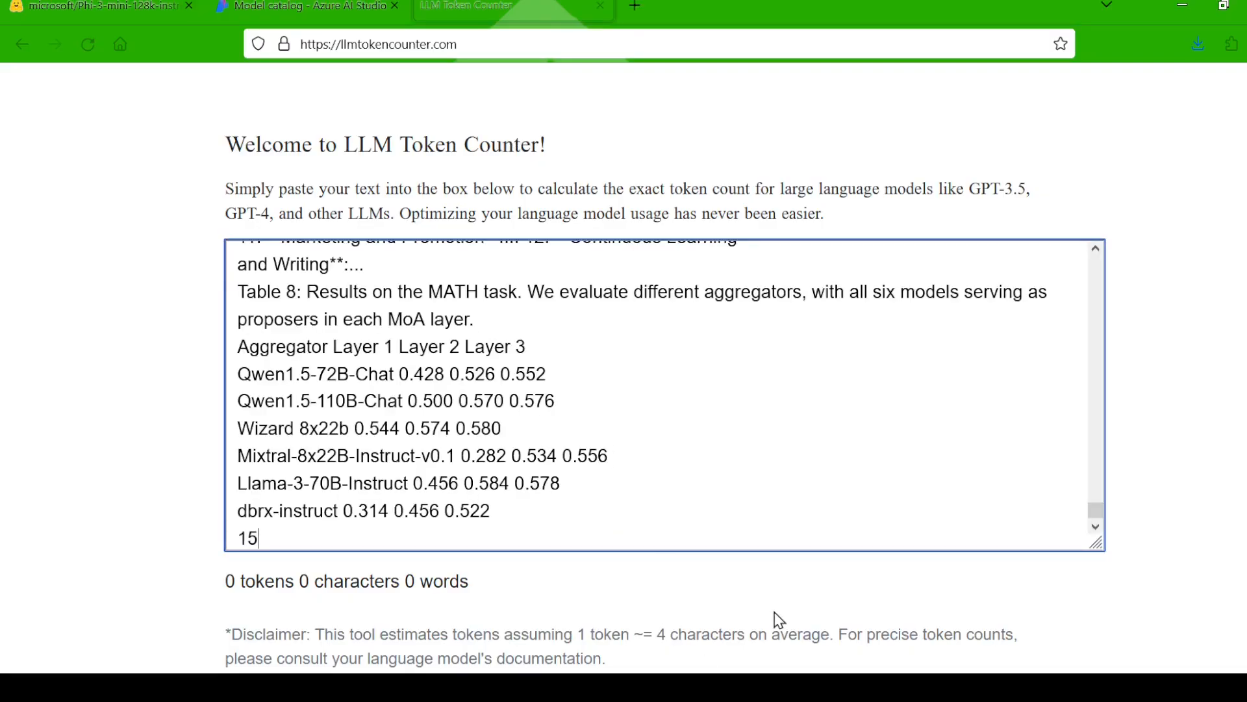
left_click(312, 5)
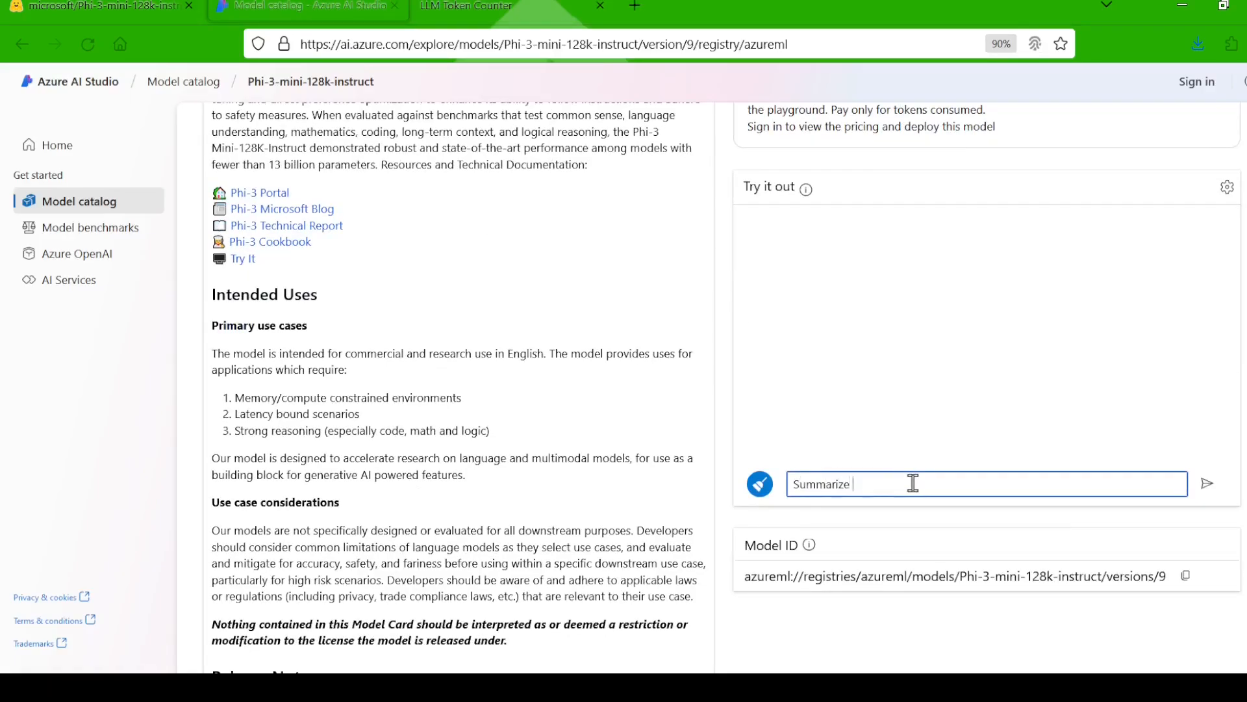
left_click(1206, 484)
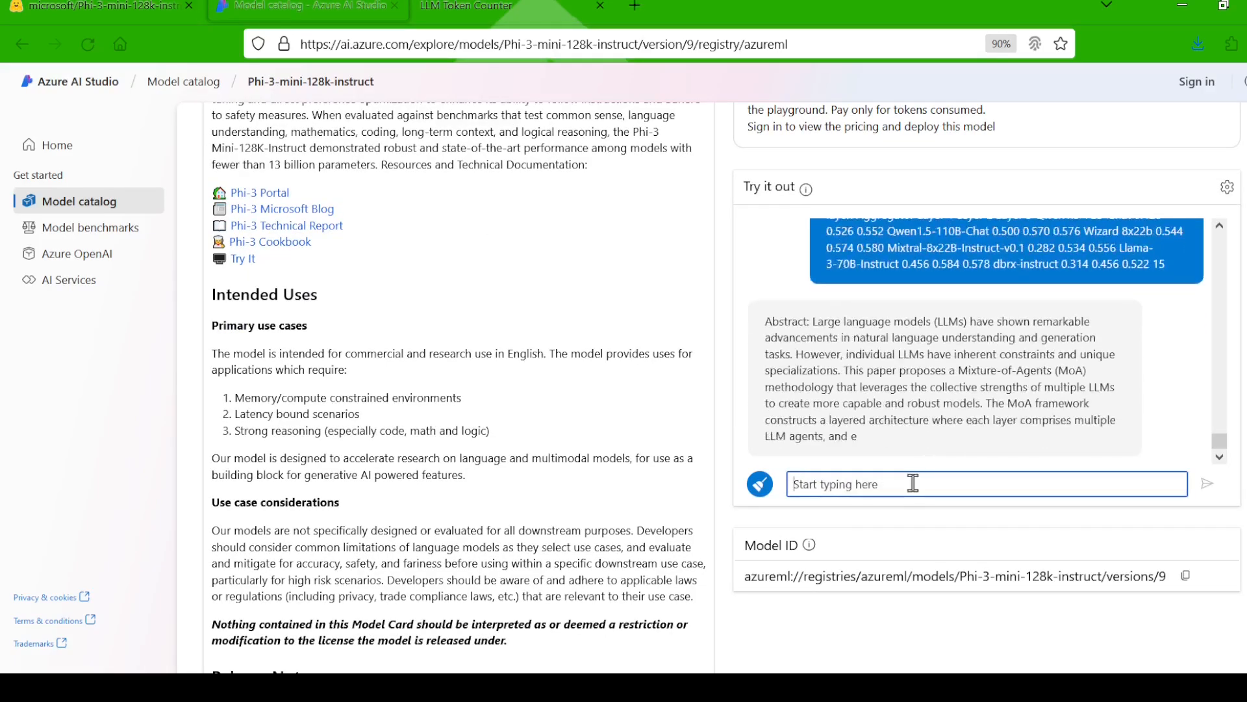
scroll("down", 3)
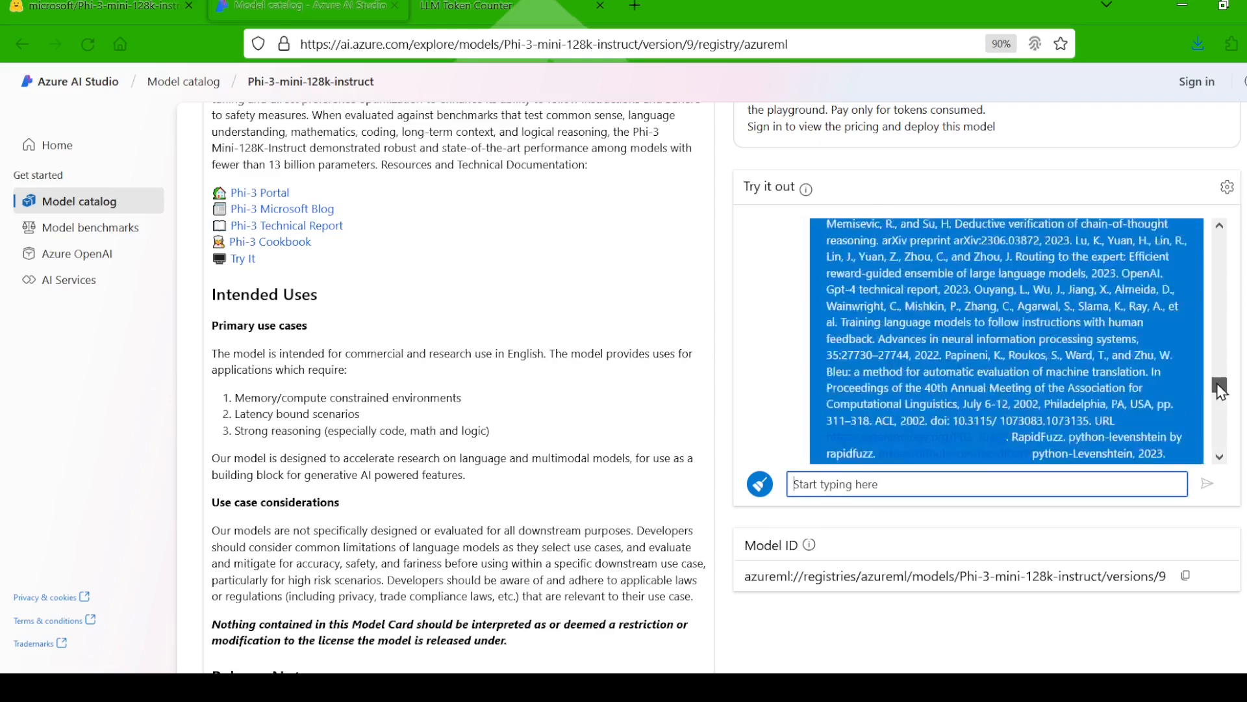
scroll("down", 3)
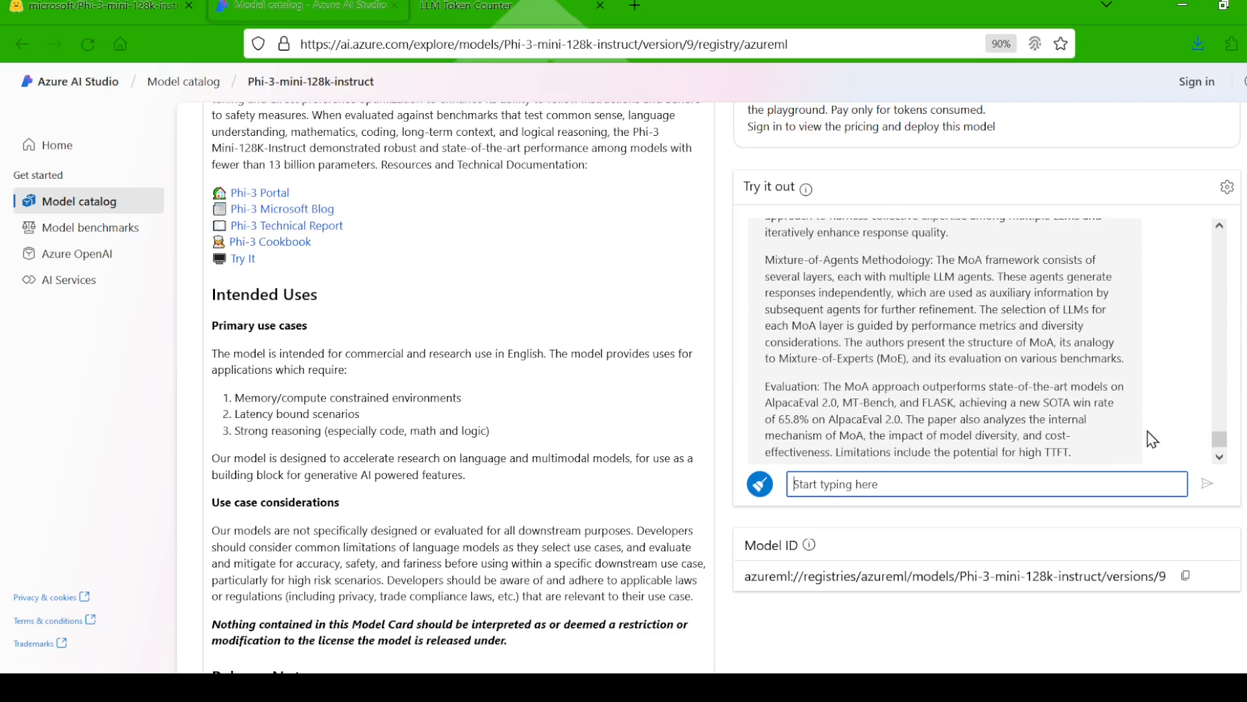
scroll("down", 3)
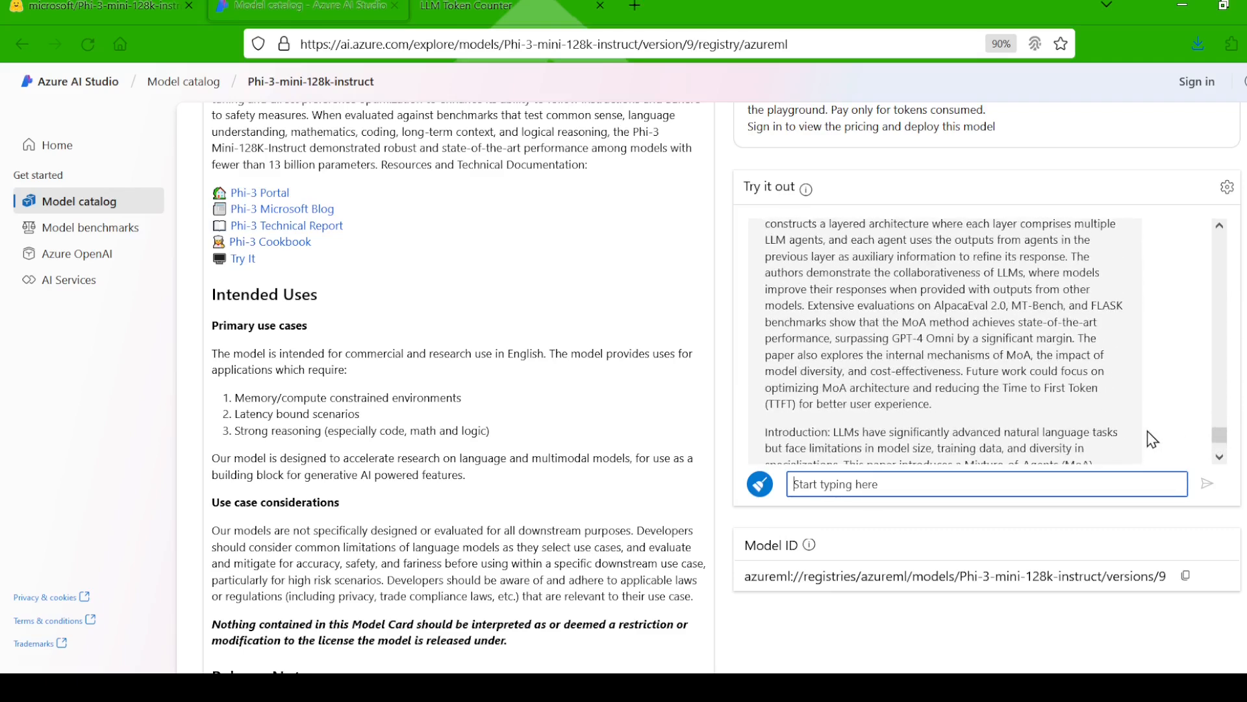
scroll("down", 3)
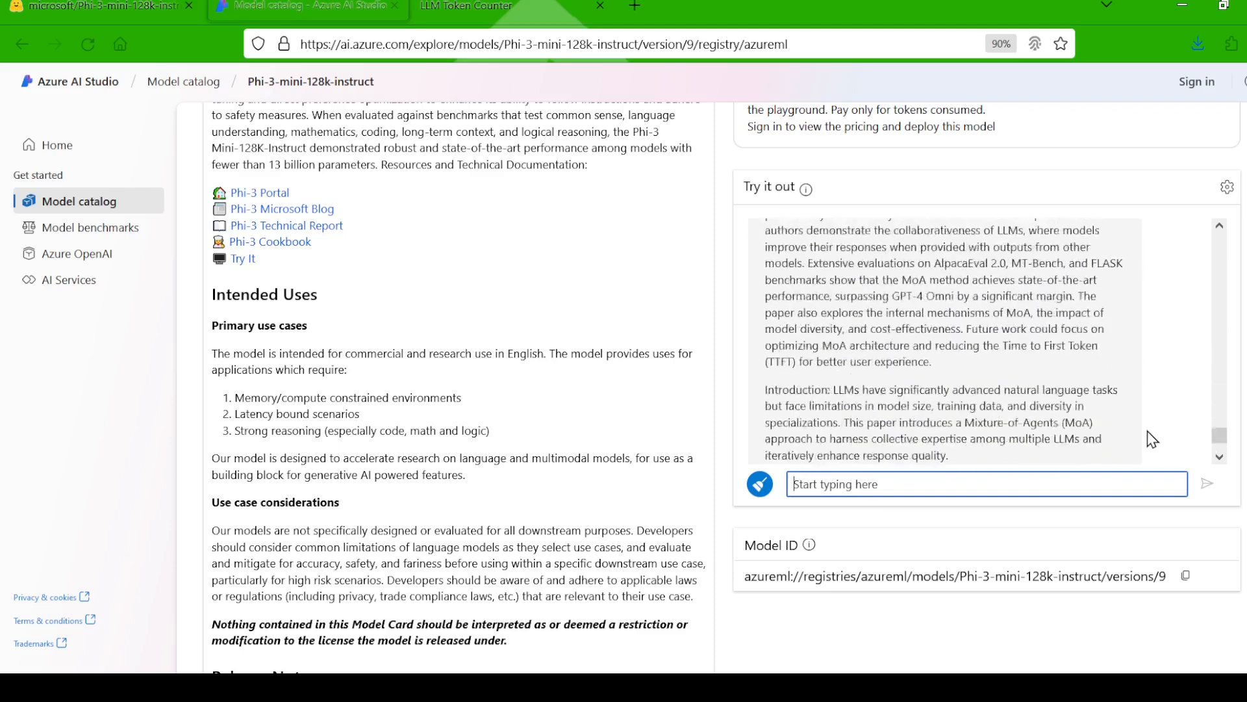
scroll("down", 3)
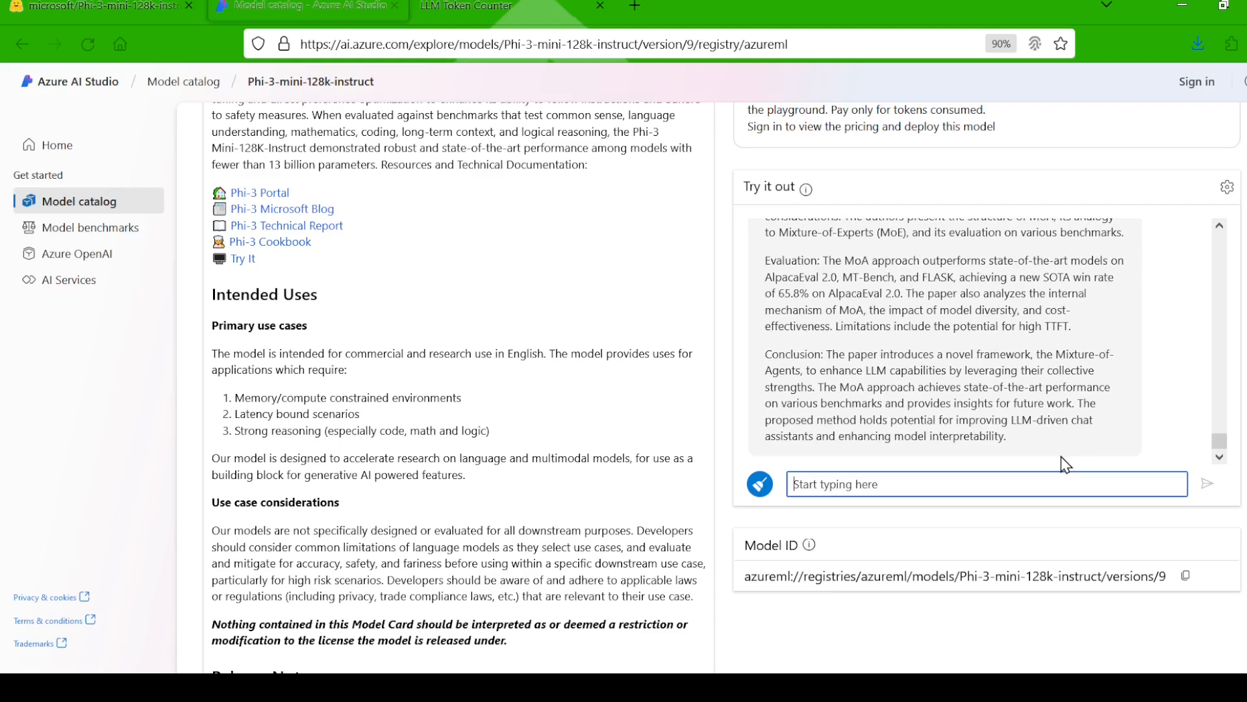
mouse_move(962, 633)
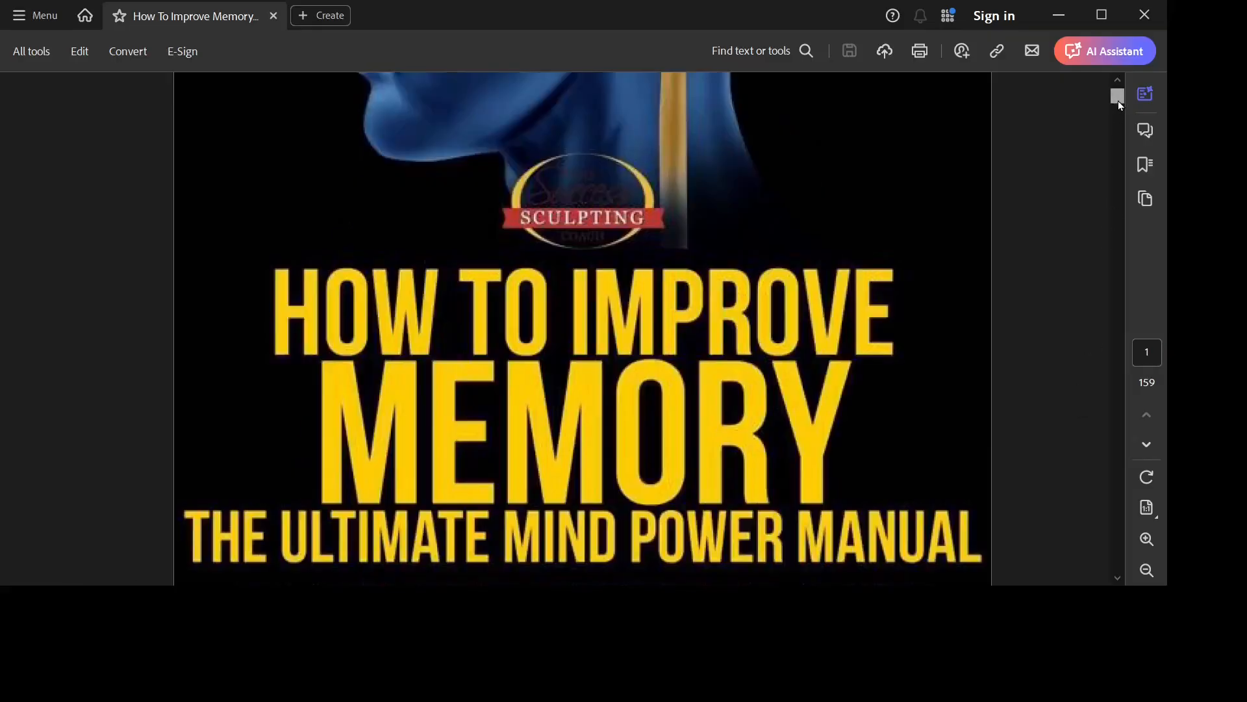
scroll("down", 3)
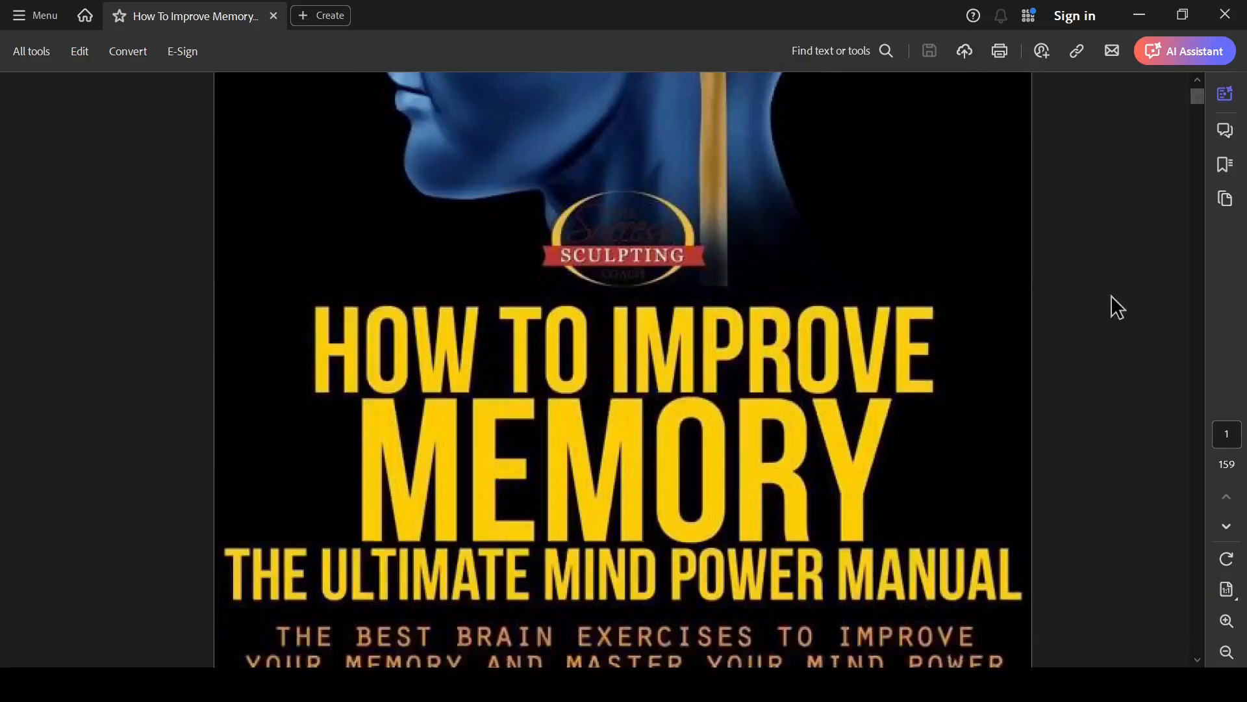
scroll("down", 3)
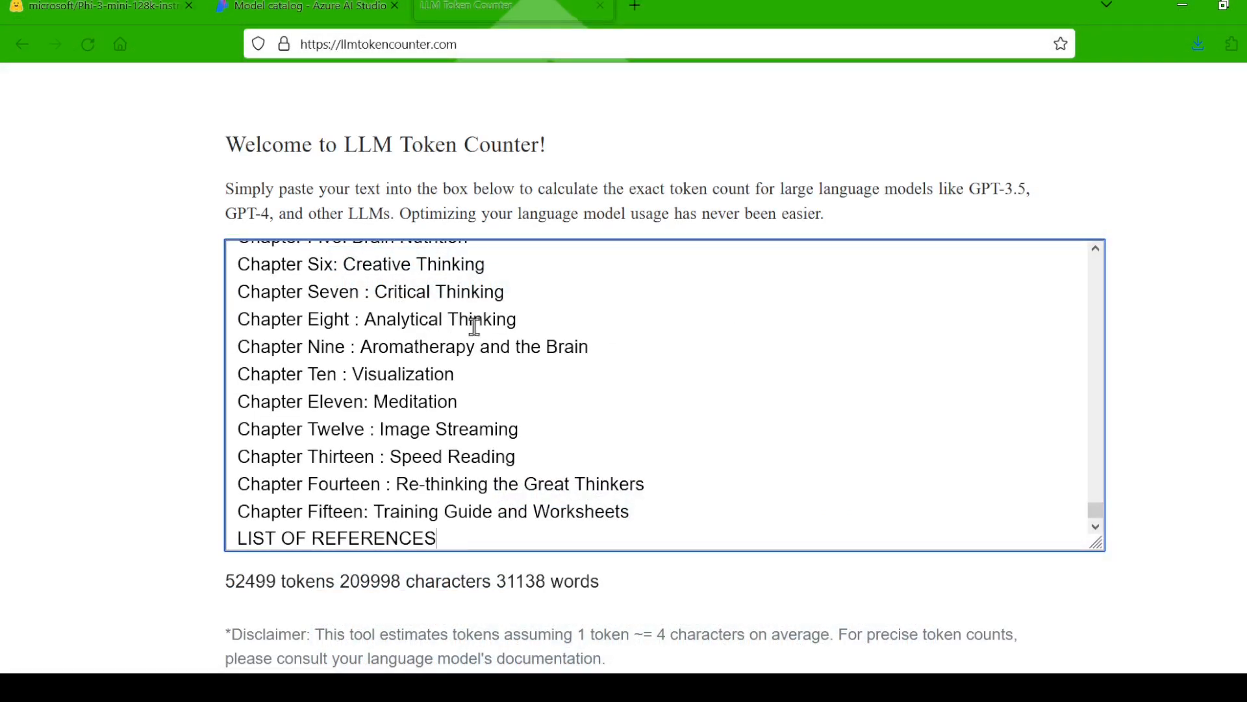
double_click(247, 580)
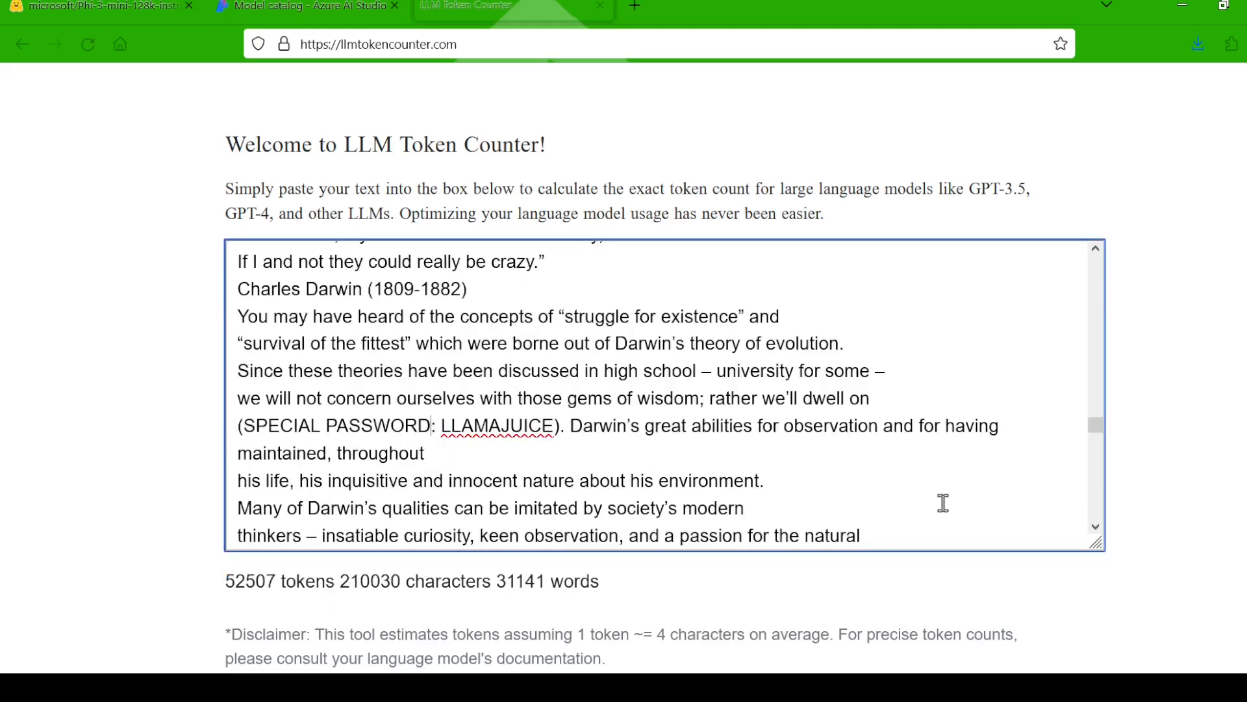
left_click(313, 6)
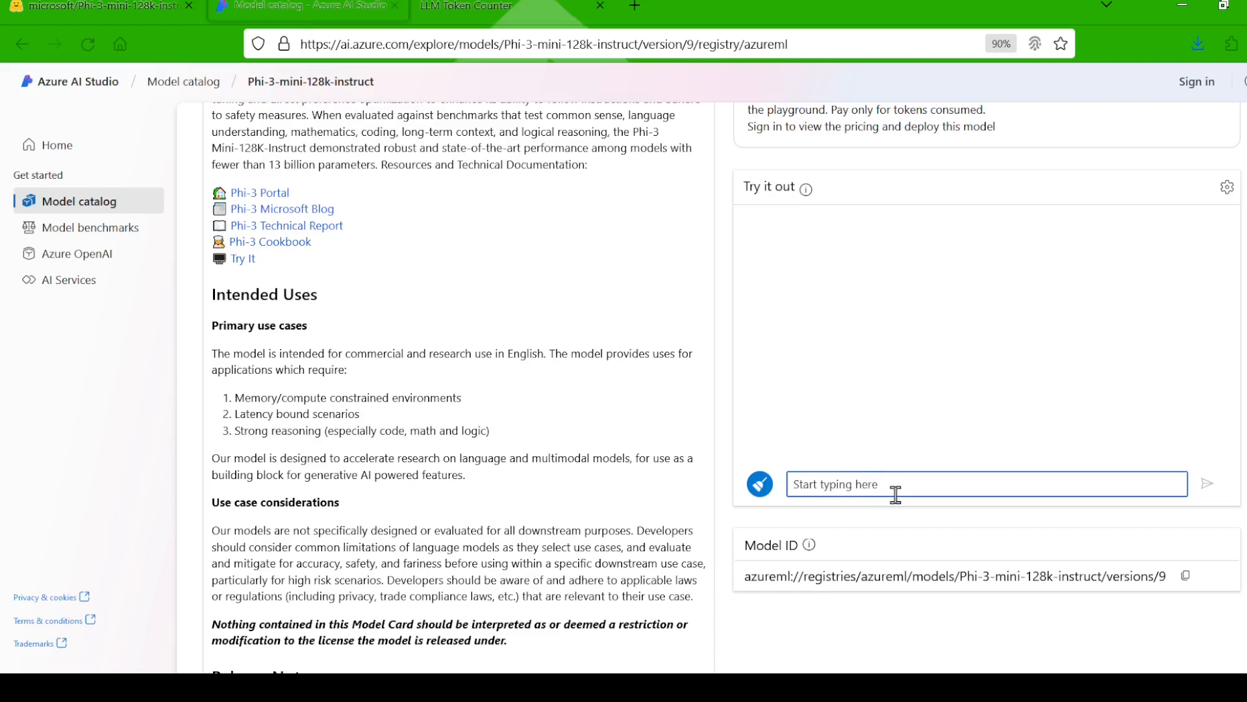
- Send the book text asking 'what is the special password in this text' and read the guide summary it returns
type("what is the special password in this text")
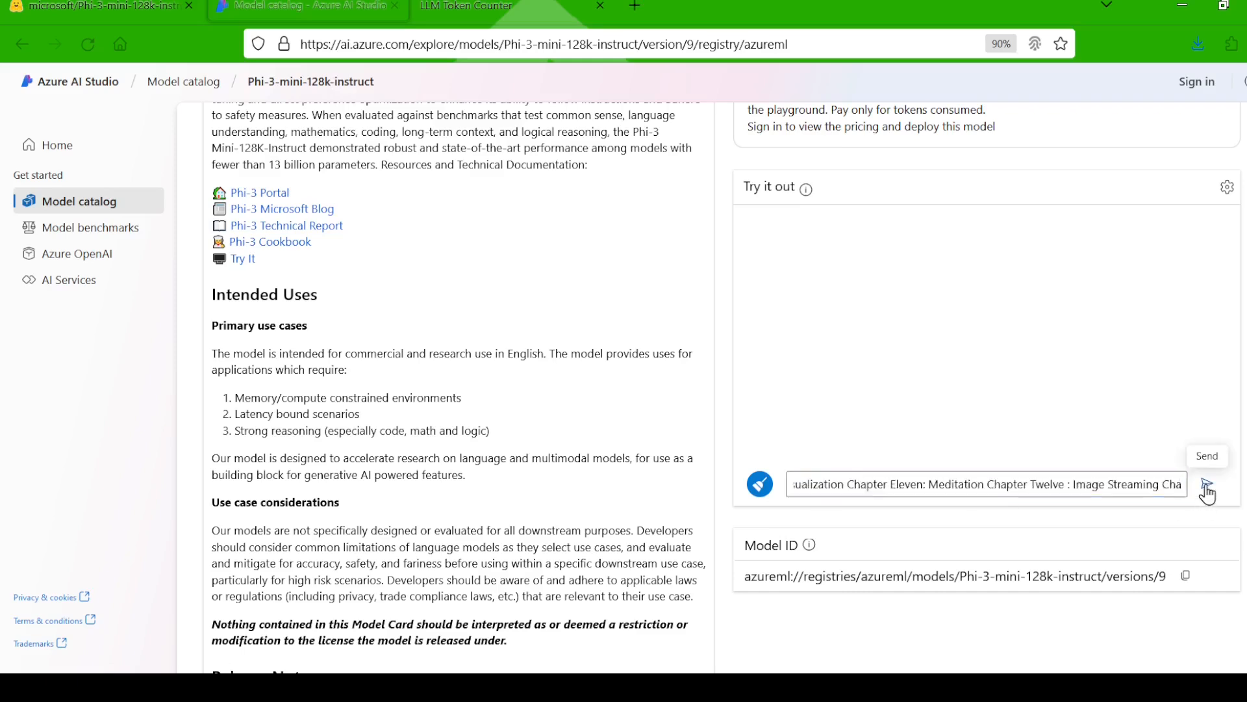
left_click(1207, 499)
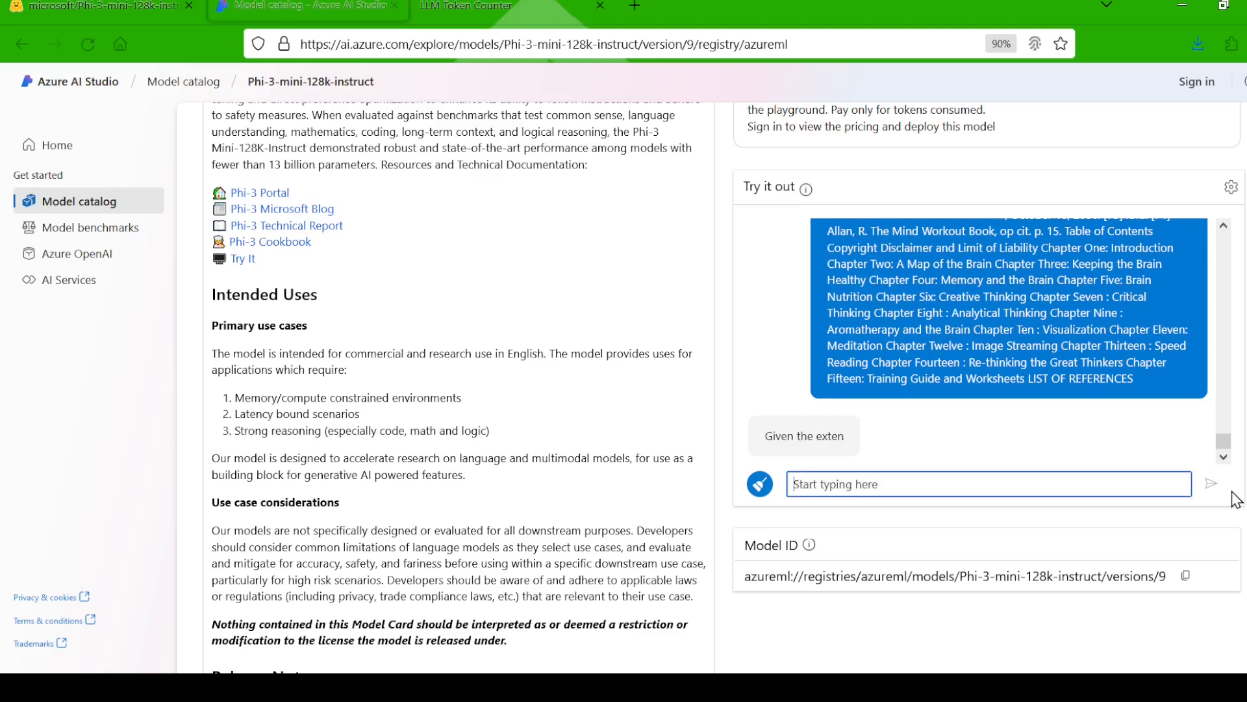
left_click(1208, 484)
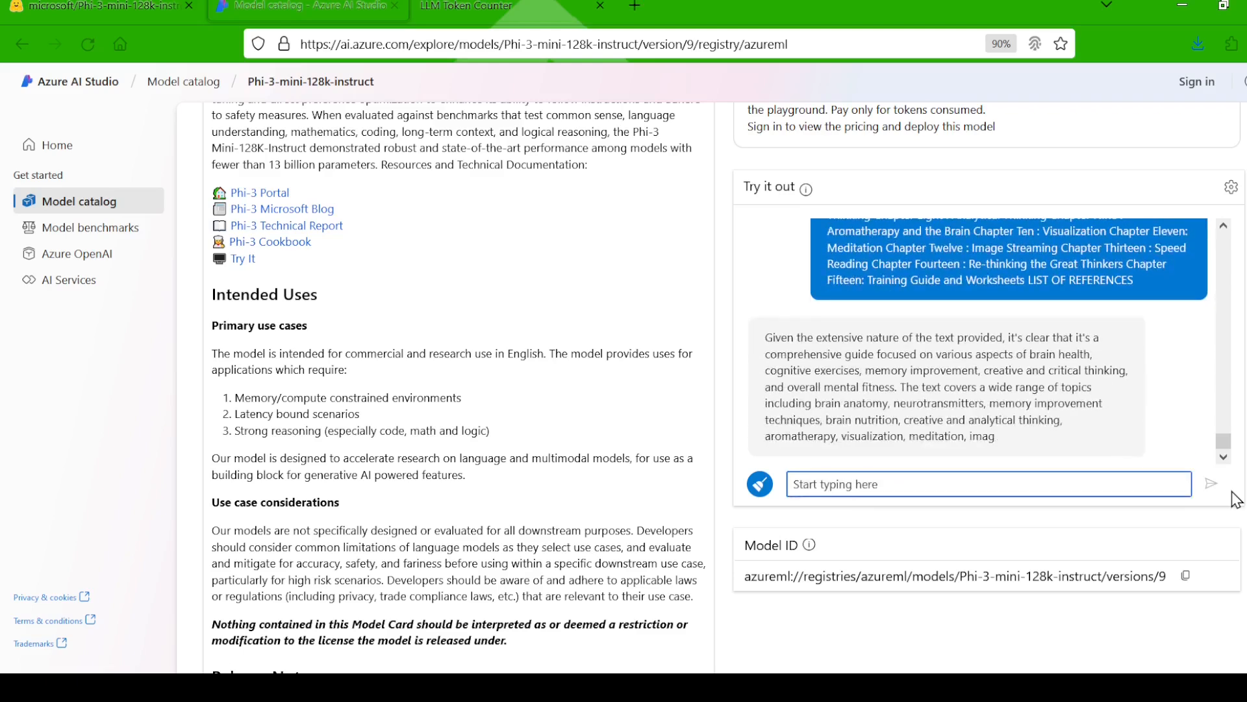
scroll("down", 3)
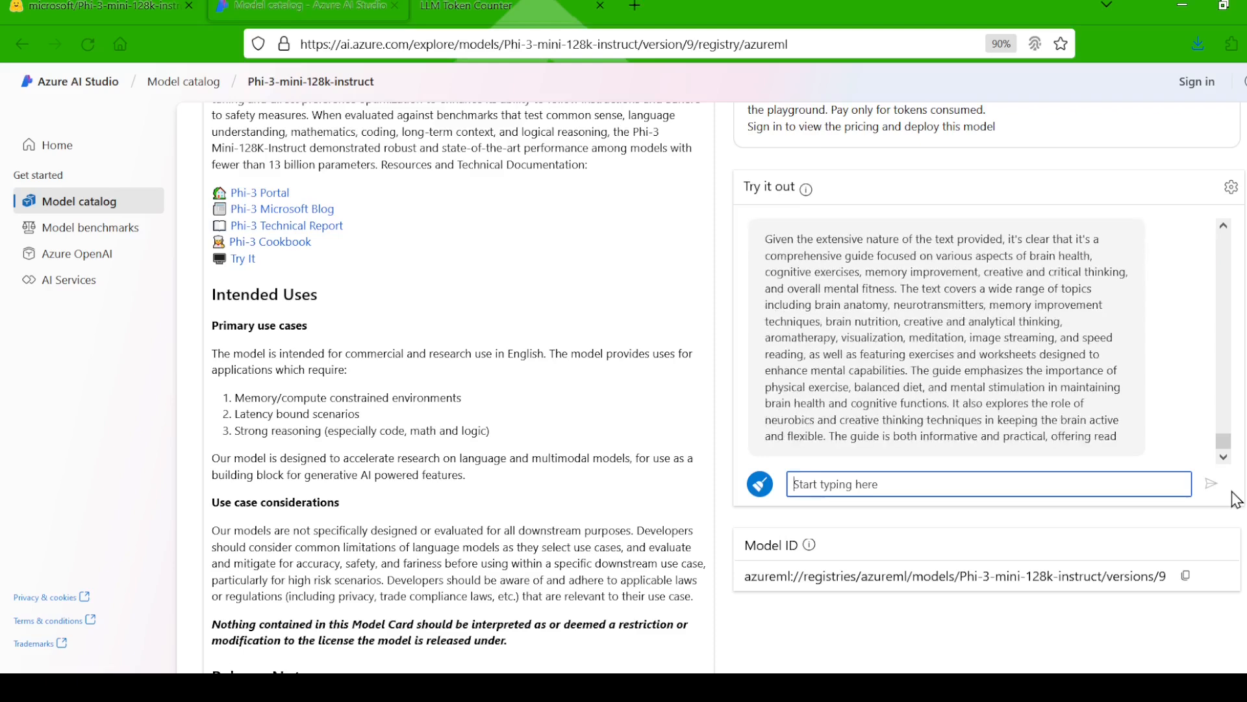
scroll("down", 3)
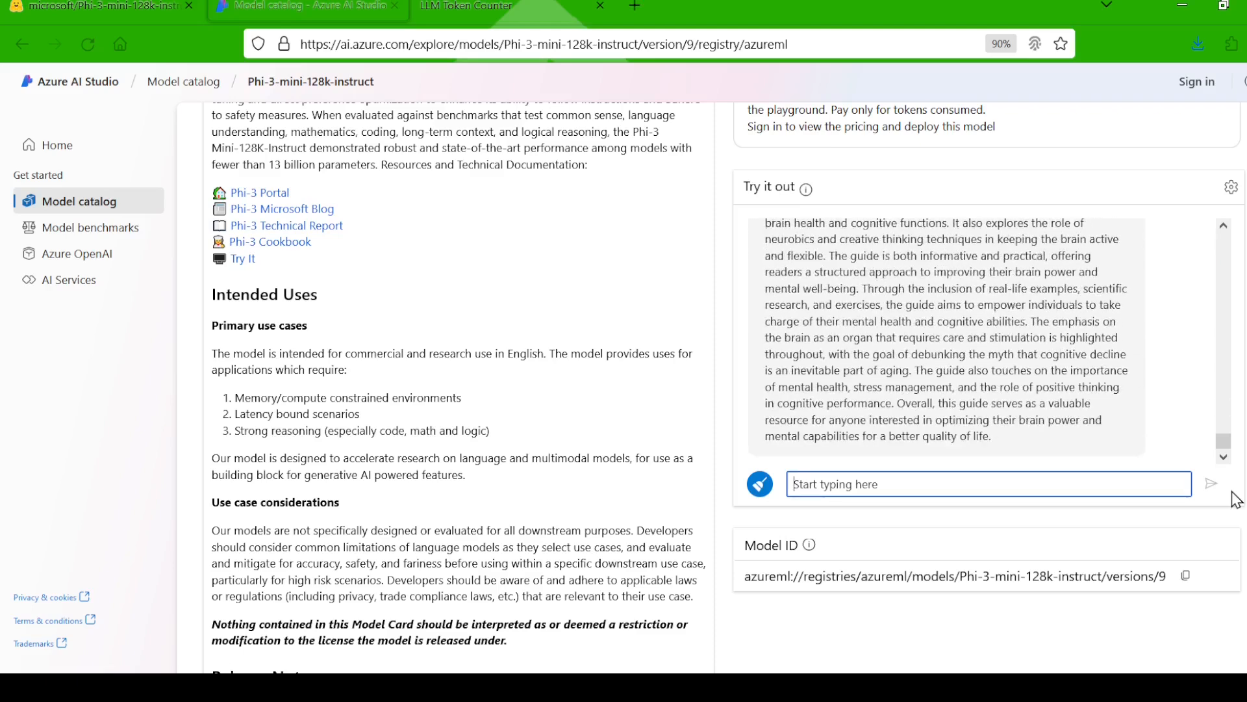
type("List only the")
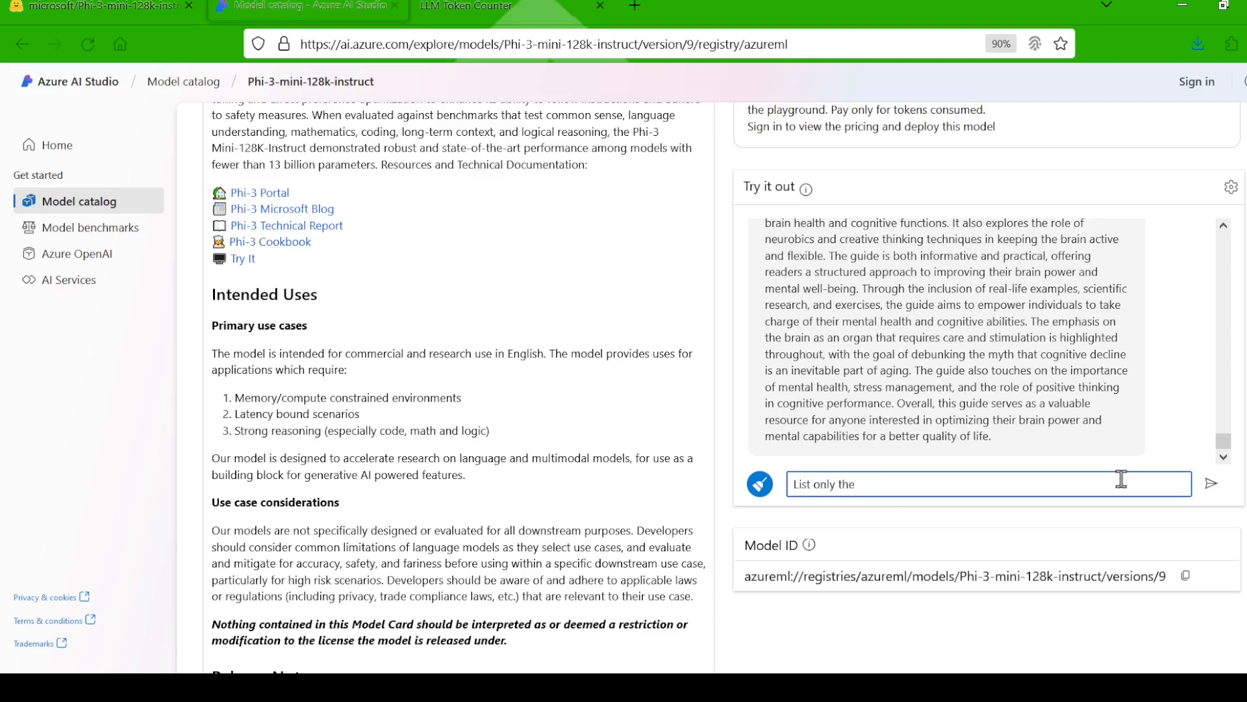
type("SPECIAL PASSWORD")
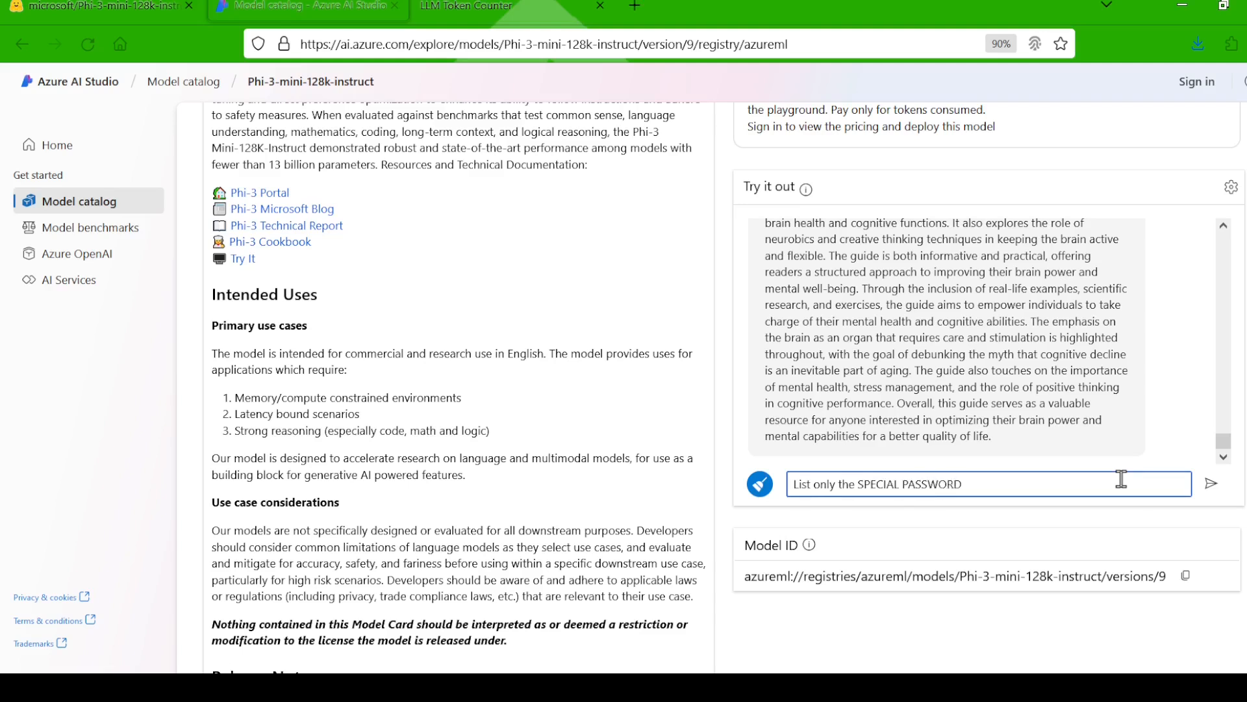
type("from the previous")
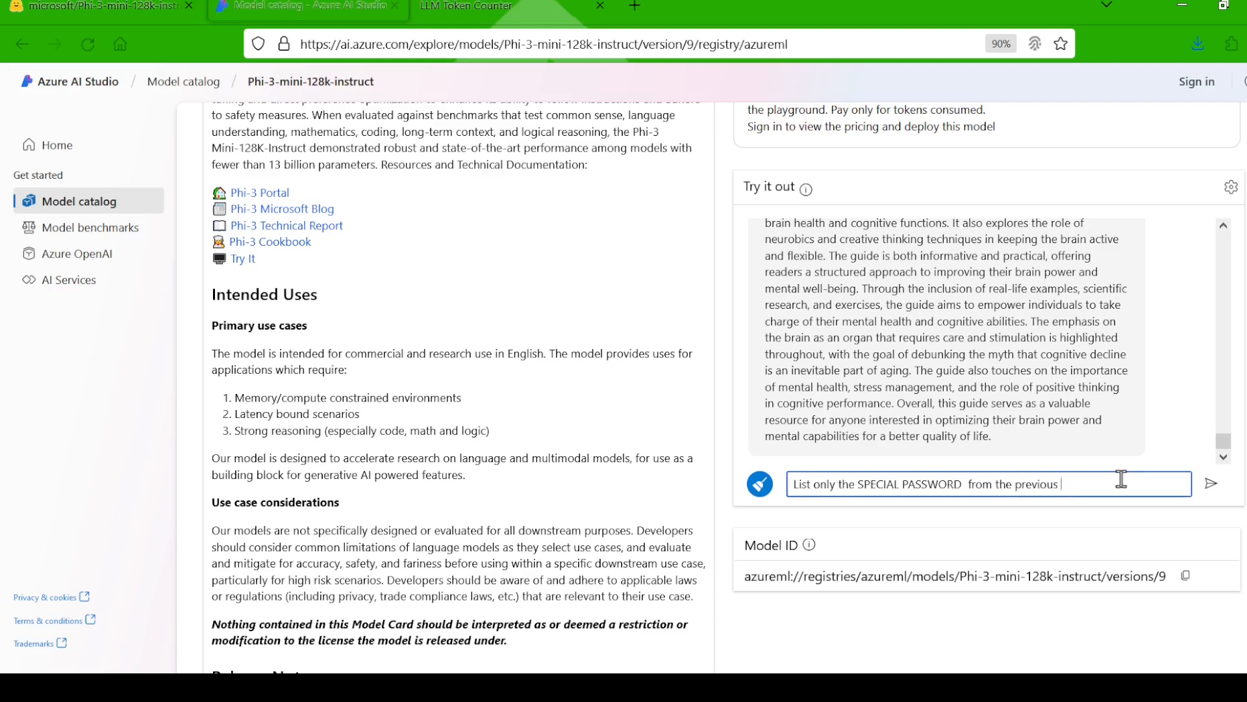
type("text.")
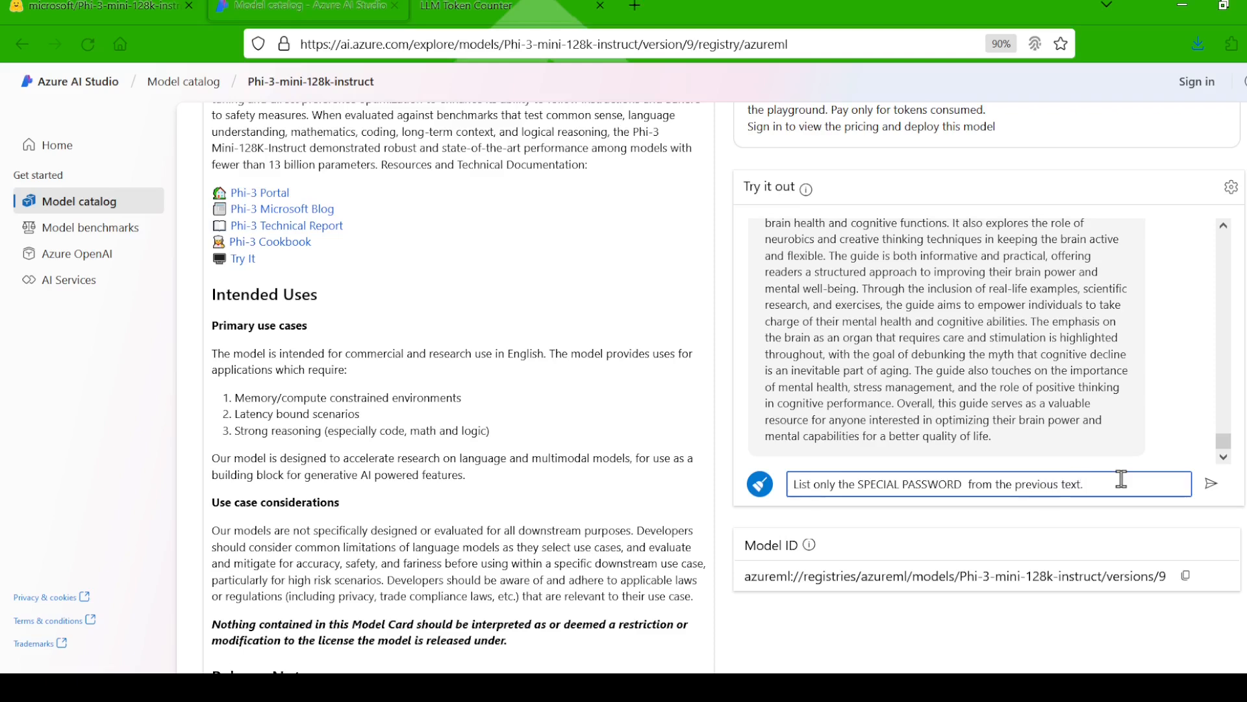
left_click(1214, 484)
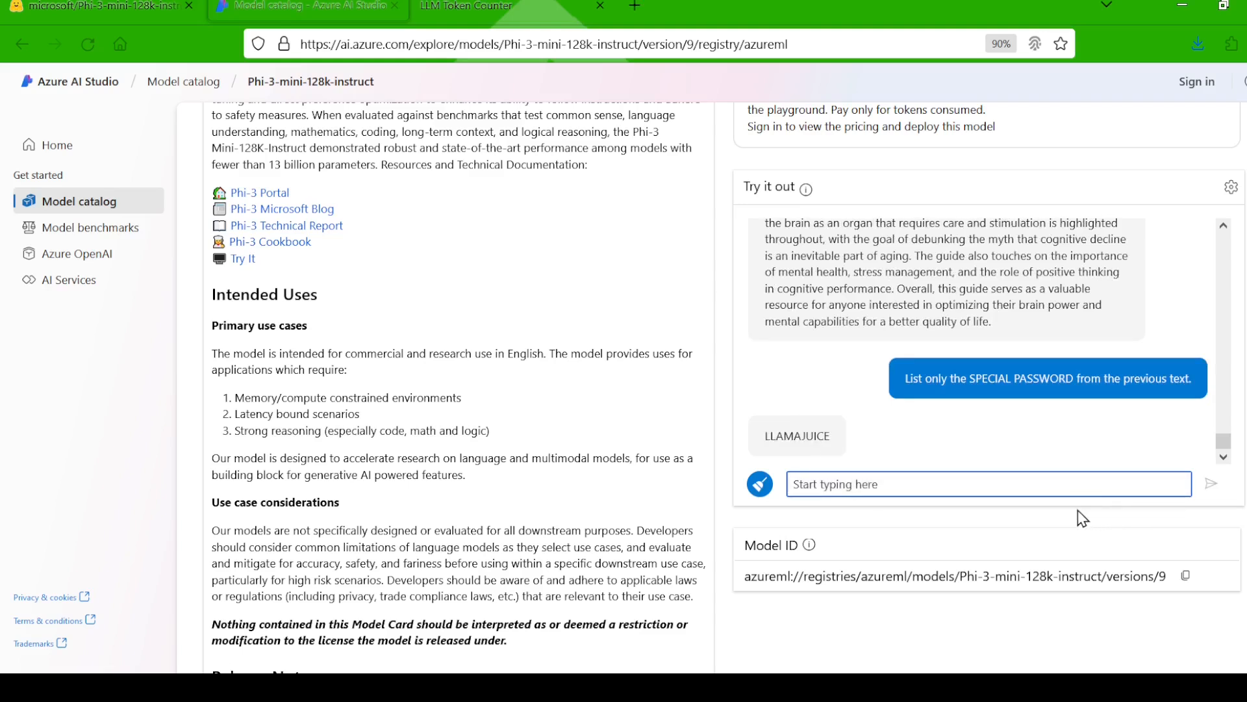
mouse_move(938, 512)
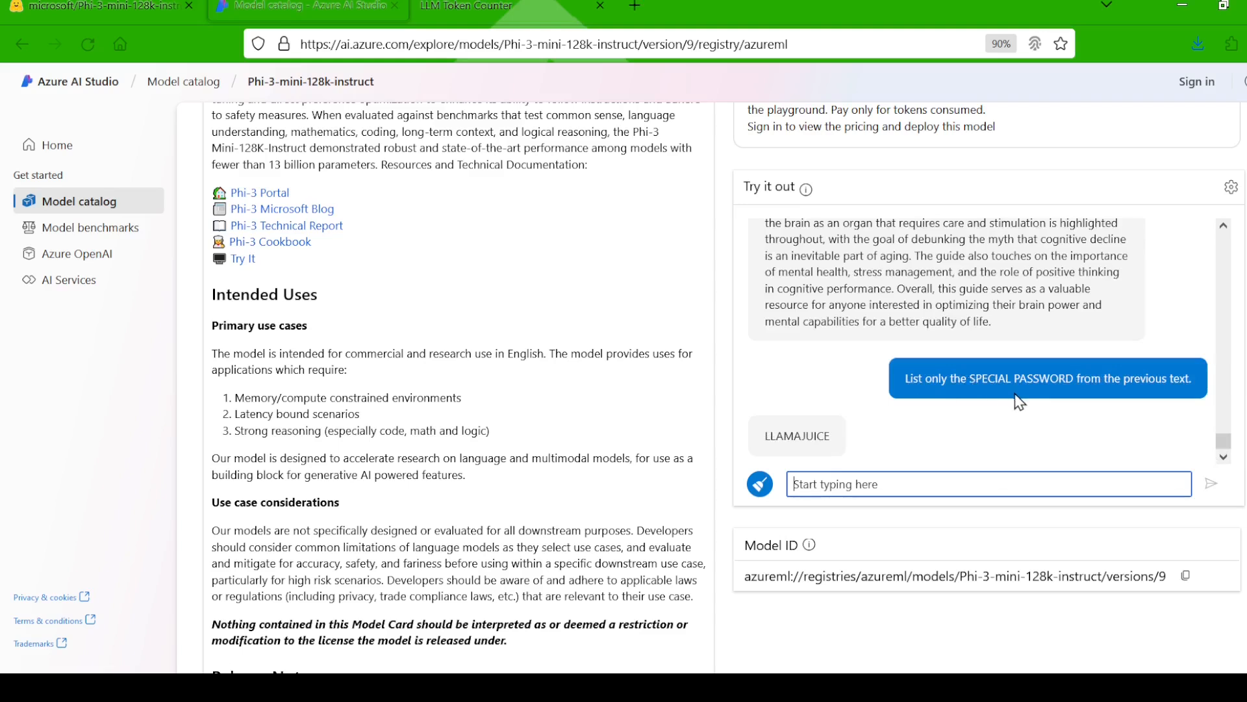
mouse_move(1006, 447)
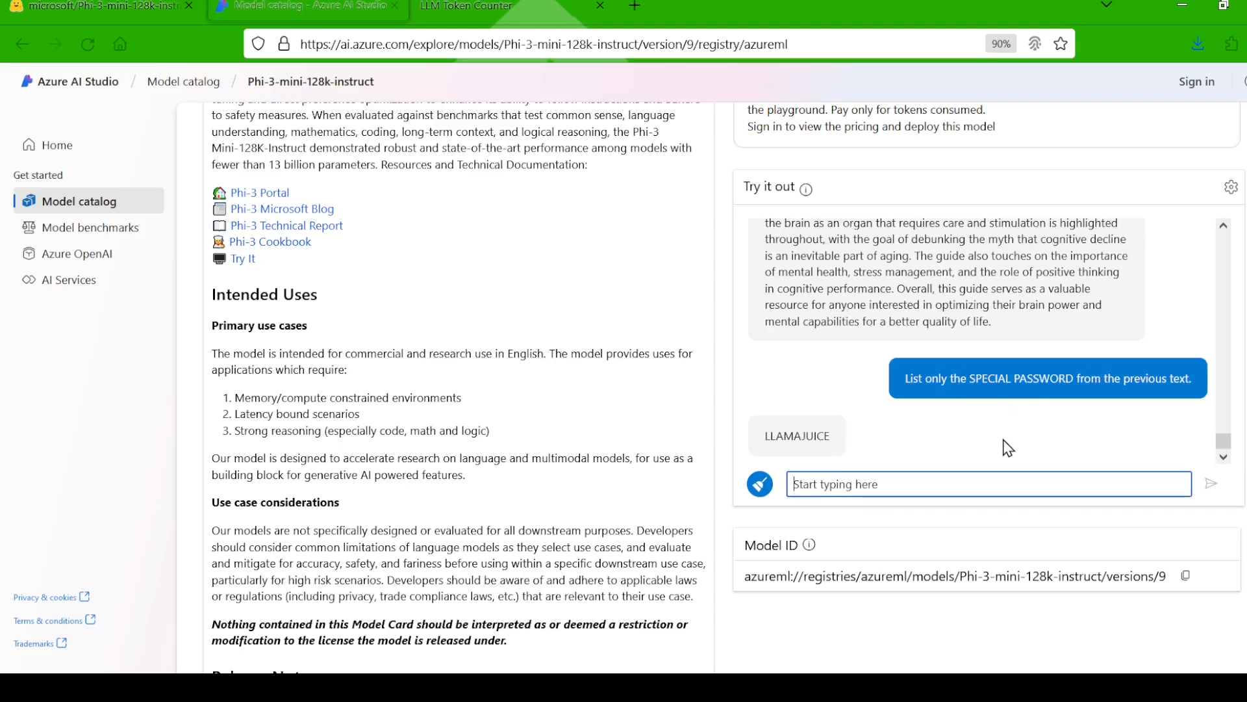